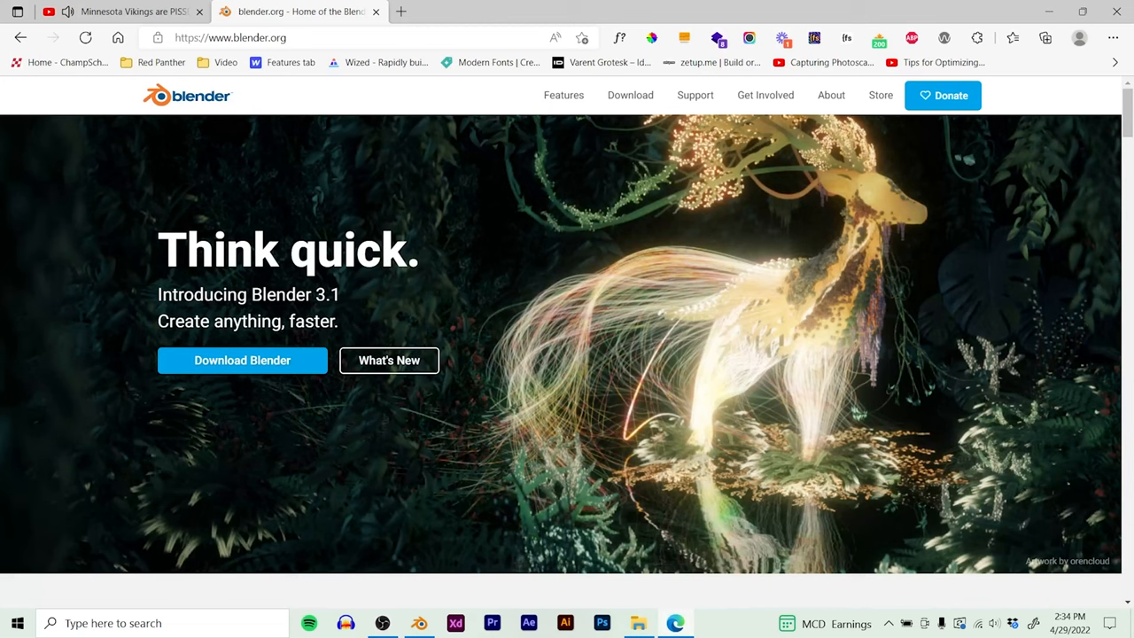
- Browse blender.org and Soft8Soft's Products & Services menu, then reach webflow.com's sign-up page
click(241, 360)
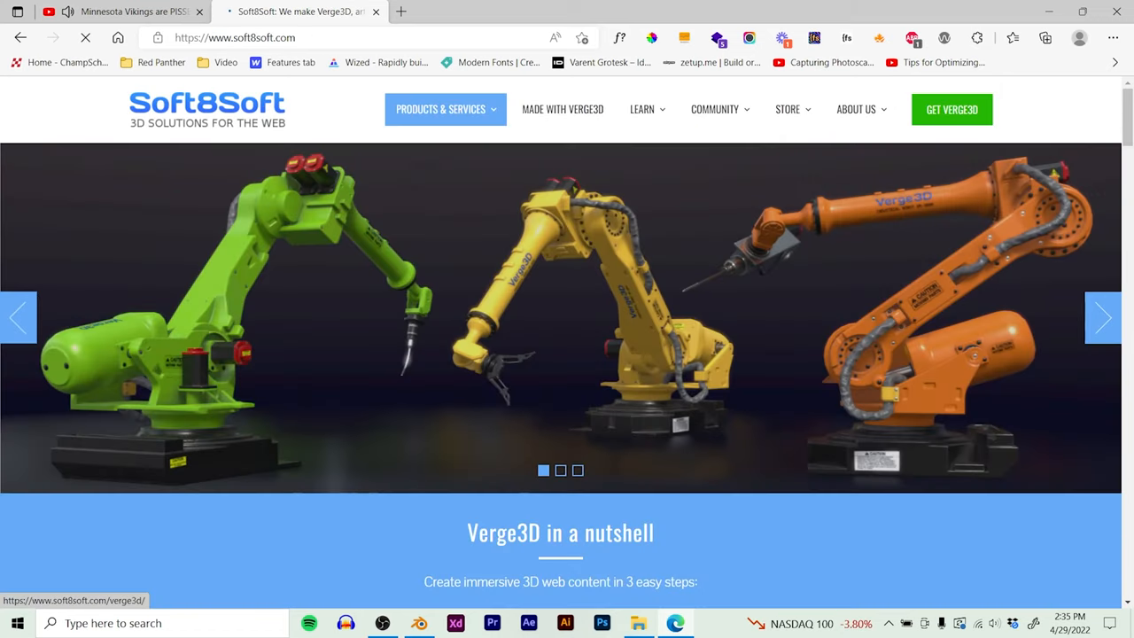
click(445, 108)
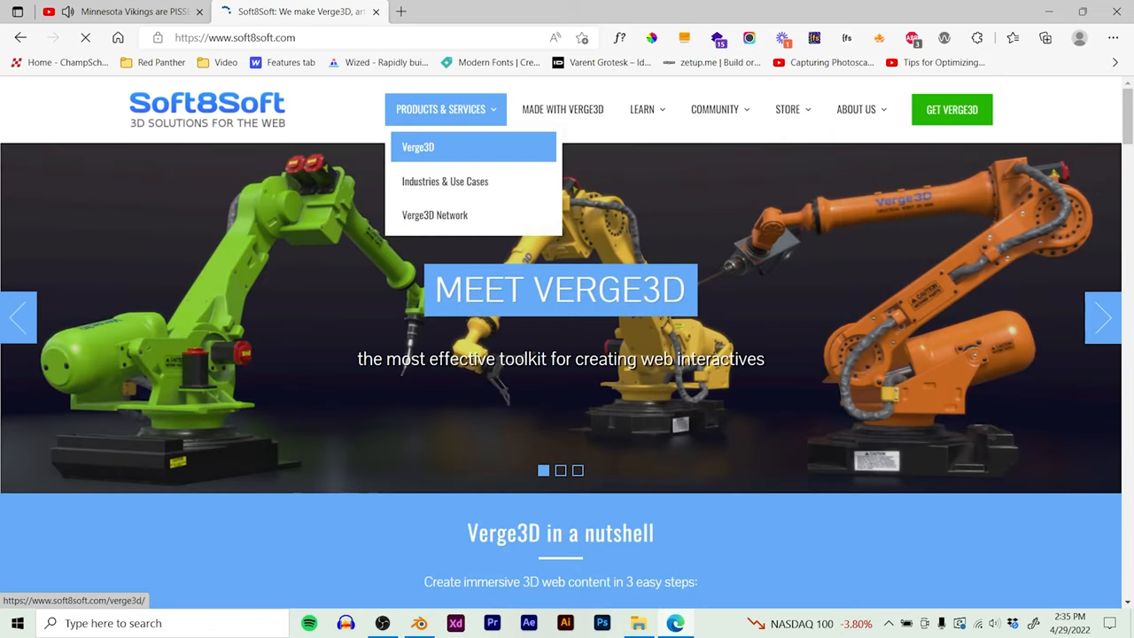
click(418, 146)
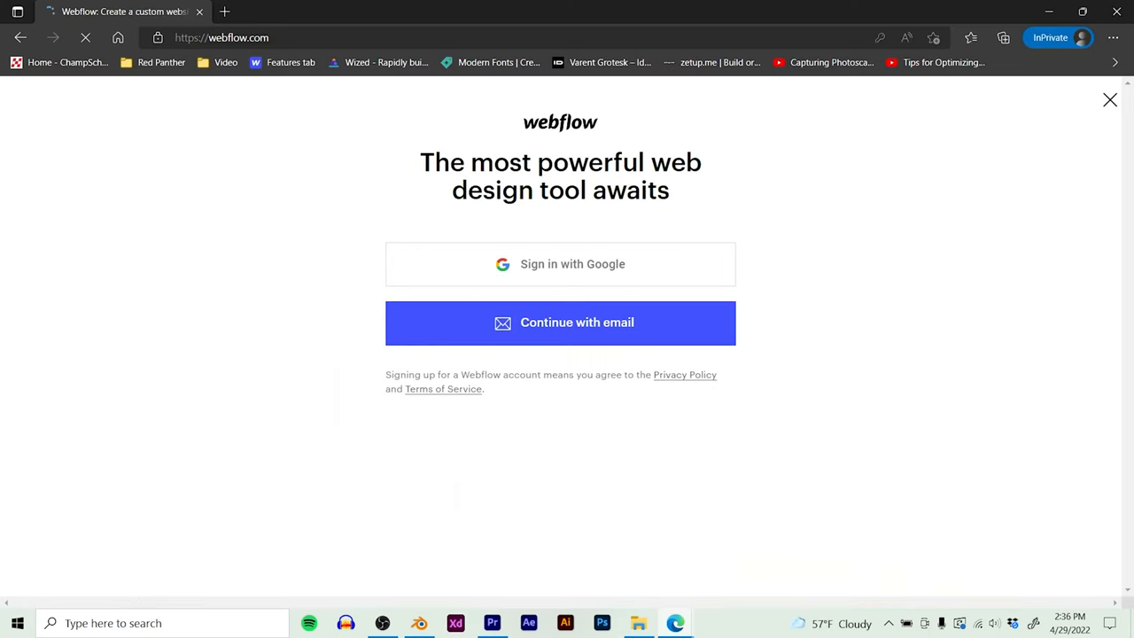
click(560, 322)
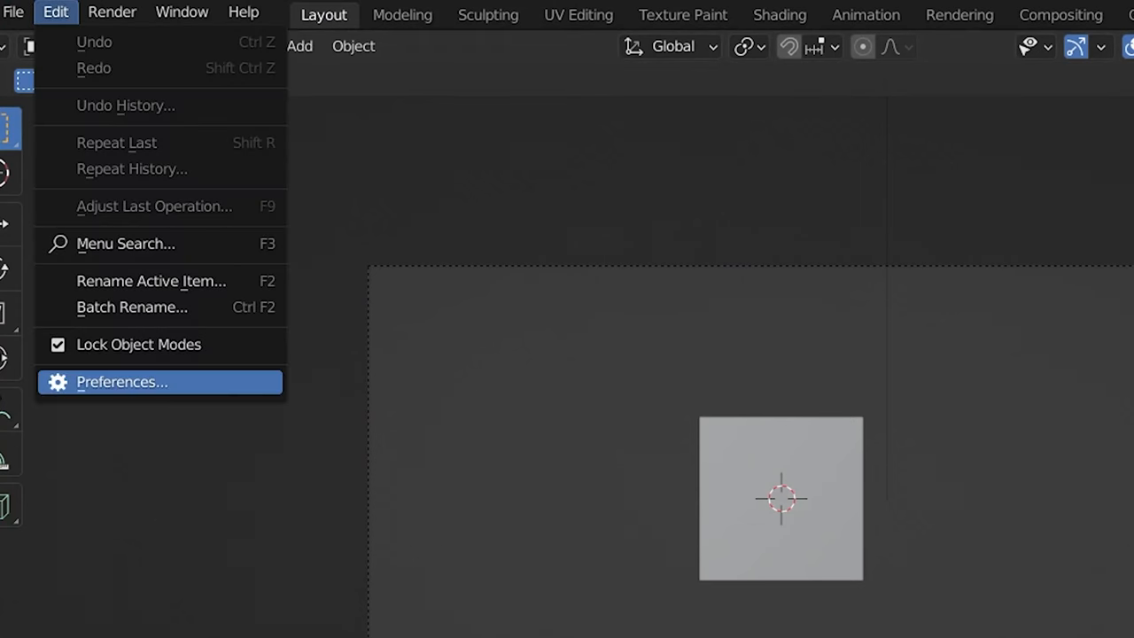
- Search the Blender add-on preferences for 'verge' to find the Verge3D add-on
click(128, 383)
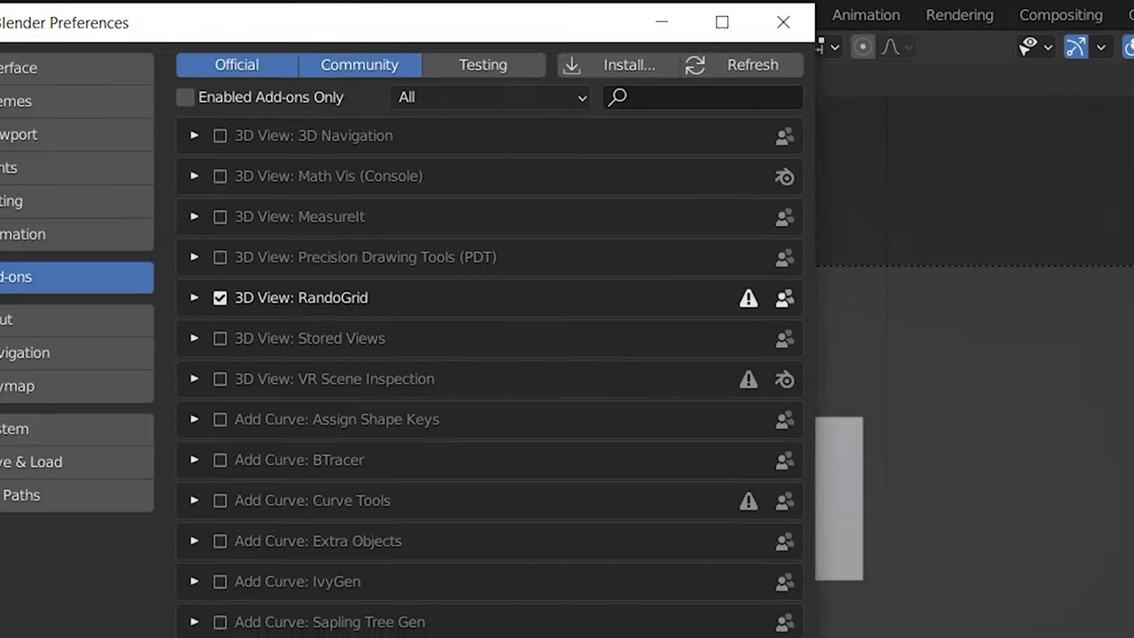
text(v)
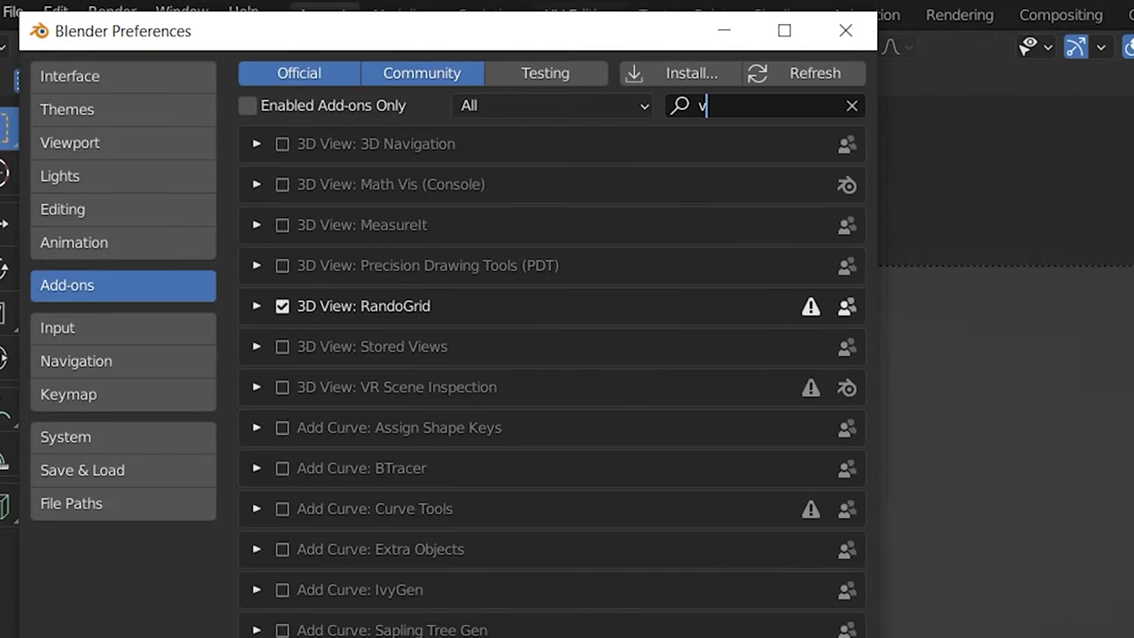
text(erge)
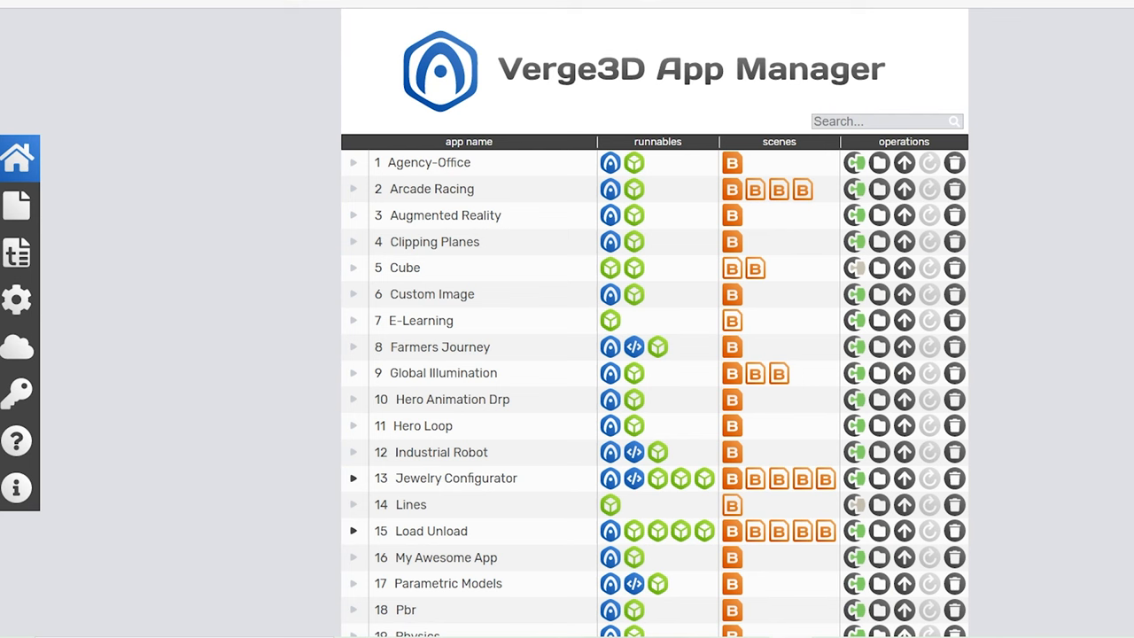
- Create a new Standard Light app with directory name 'really_cool Name Goes Here'
scroll(down, 3)
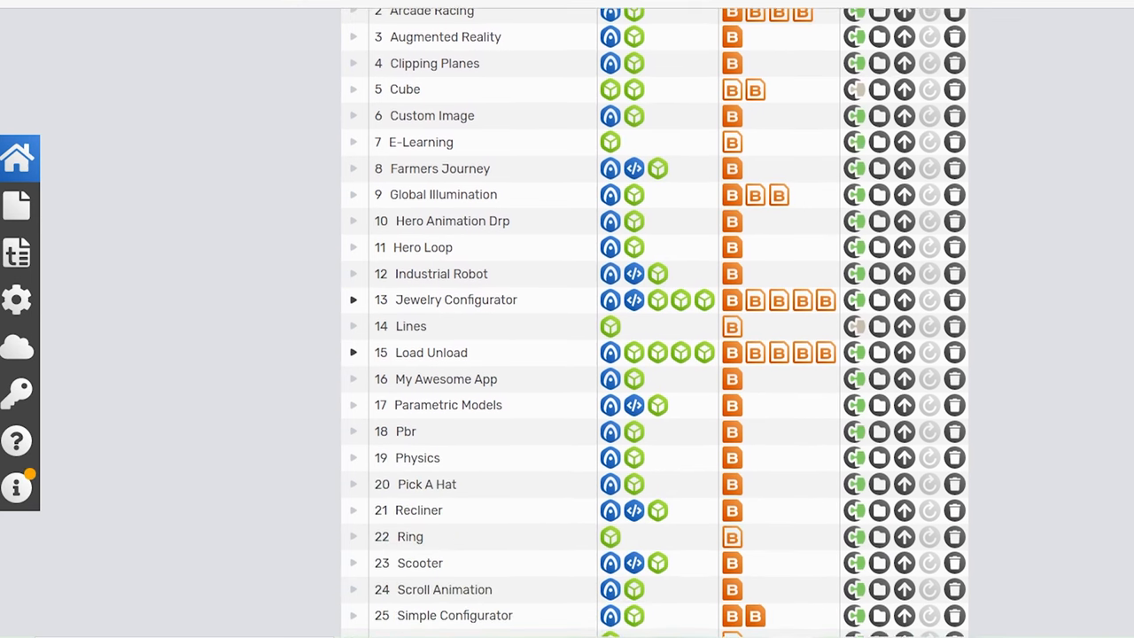
scroll(down, 3)
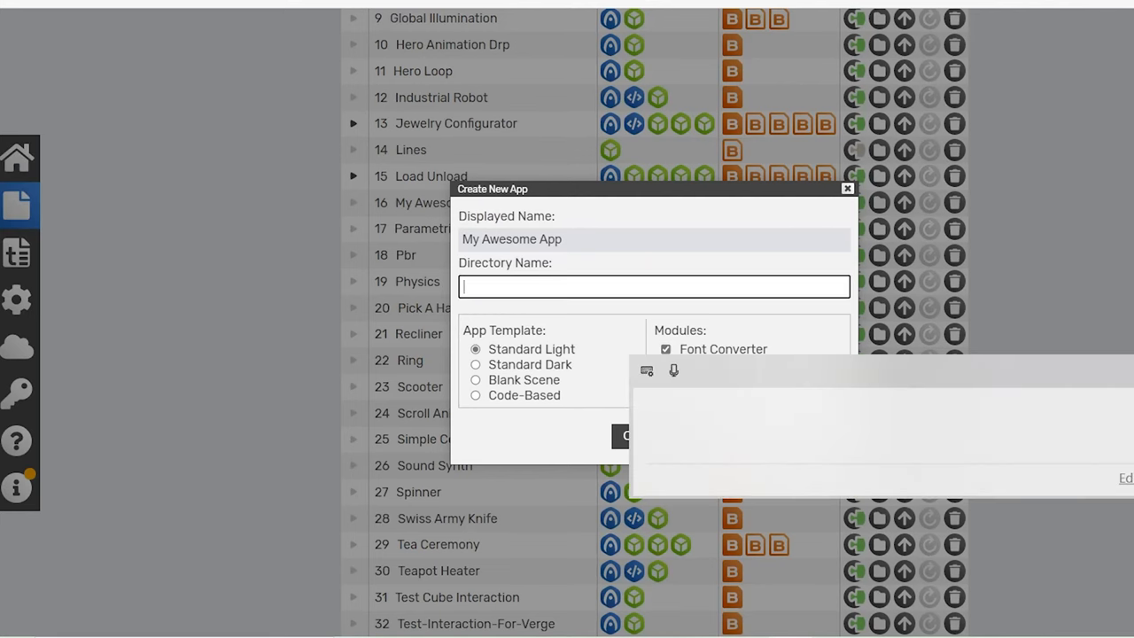
text(really_cool_)
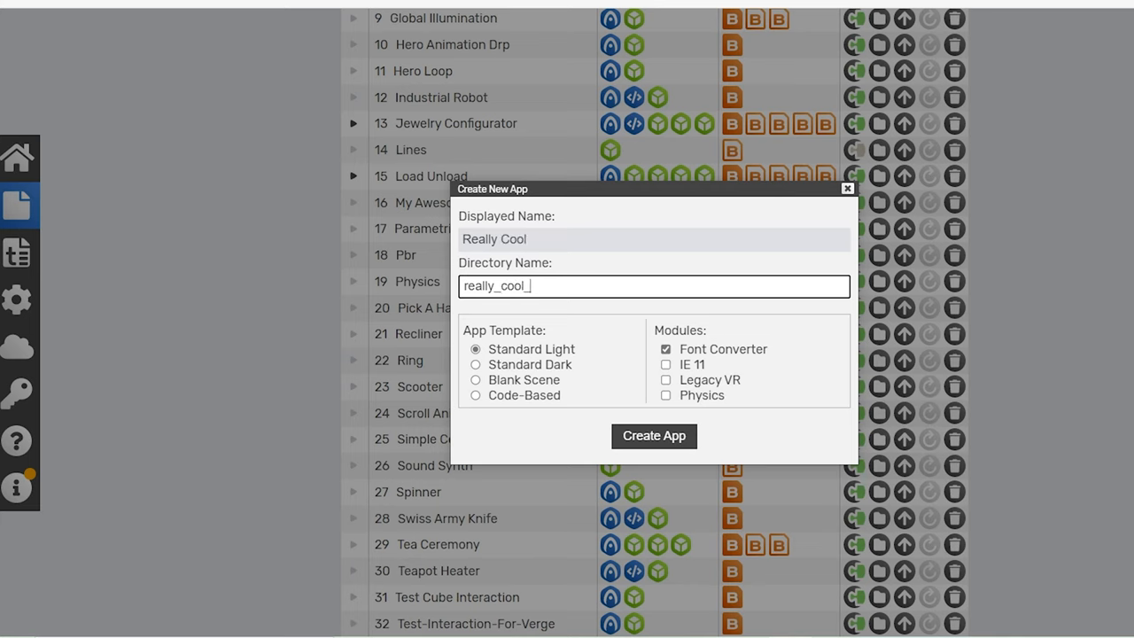
text(Name)
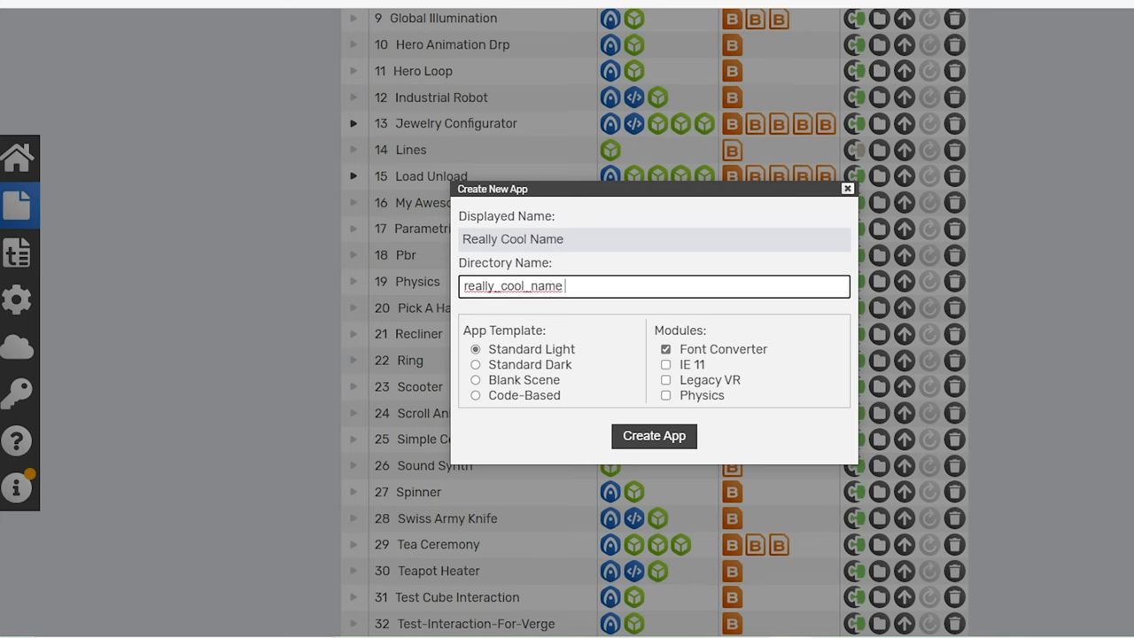
text(Goes Her)
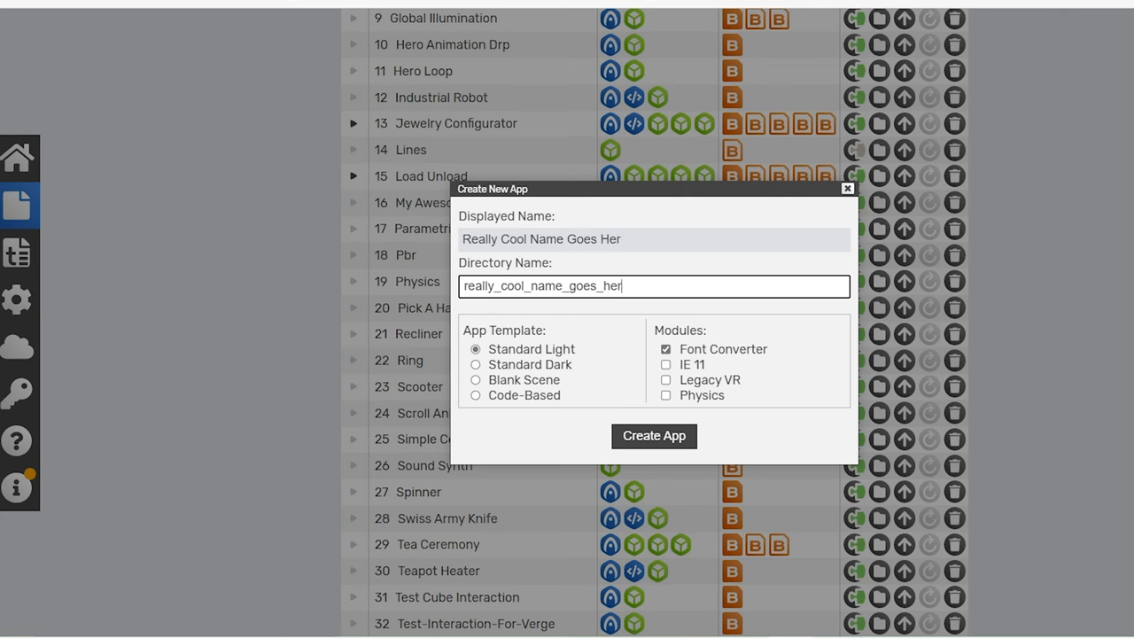
text(e)
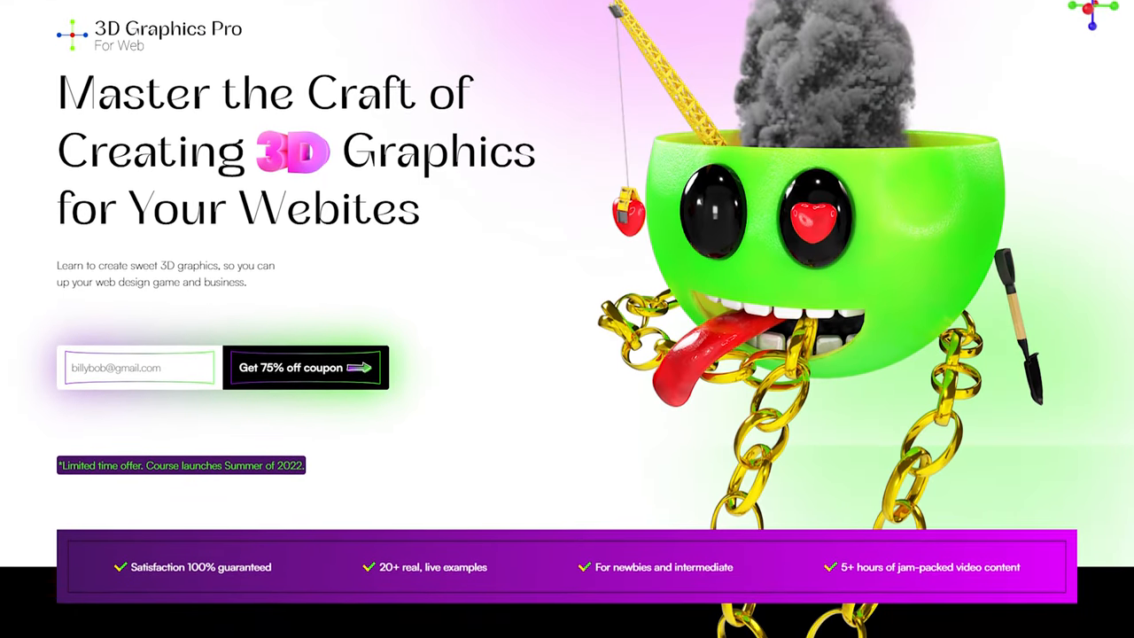
- Scroll down the 3D Graphics Pro landing page past the green cartoon character hero
scroll(down, 3)
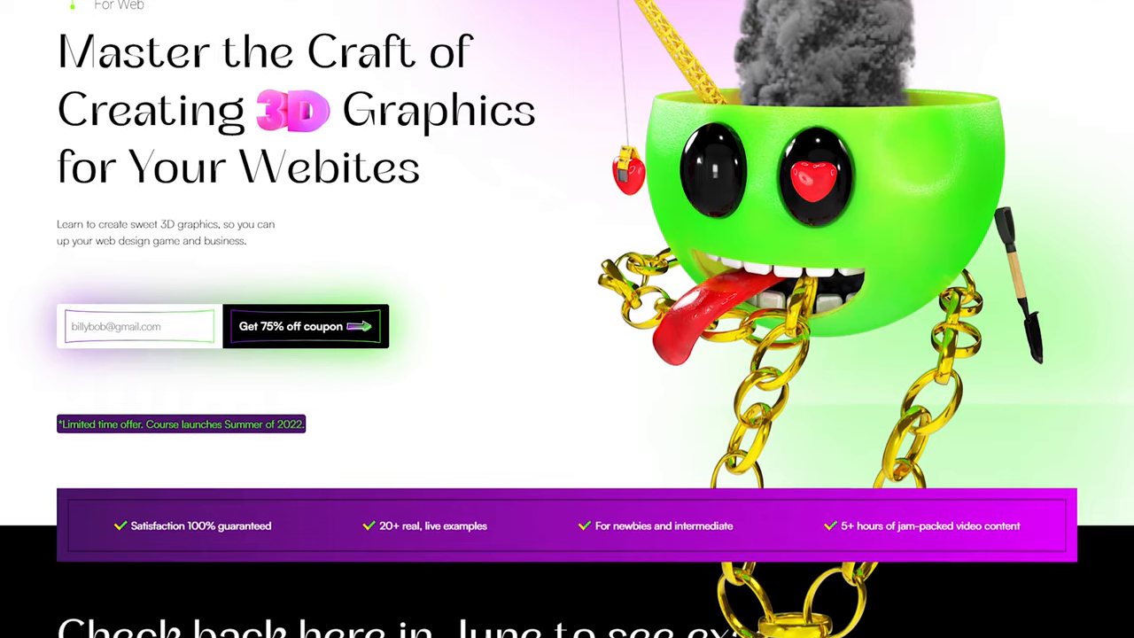
scroll(down, 3)
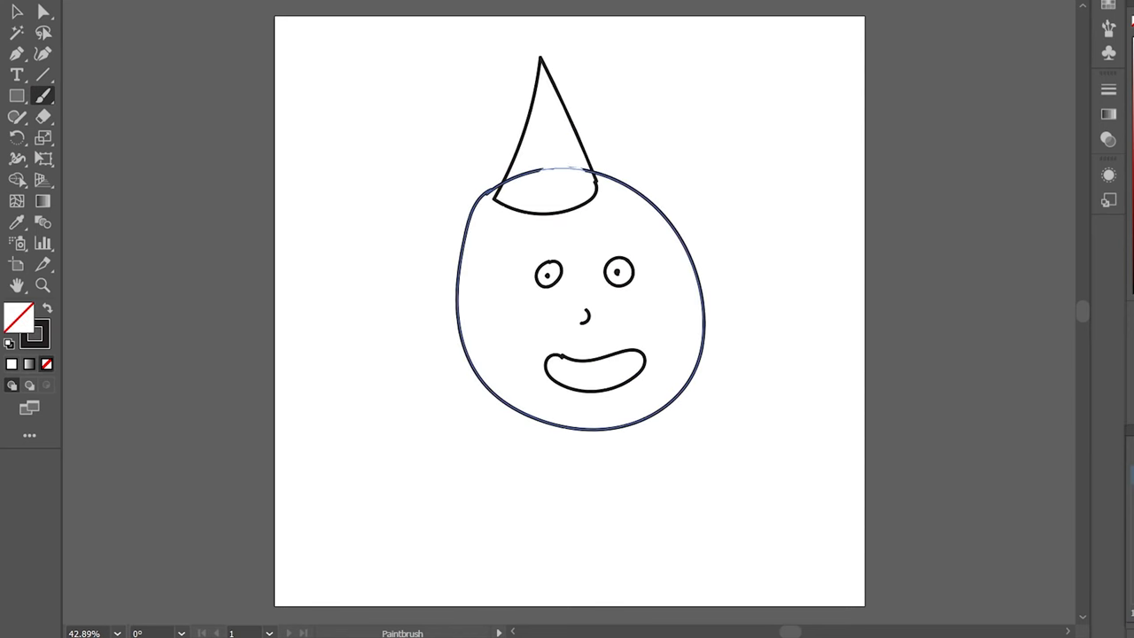
- Sketch the cartoon head with hair and small circles, setting the cone hat aside
click(15, 12)
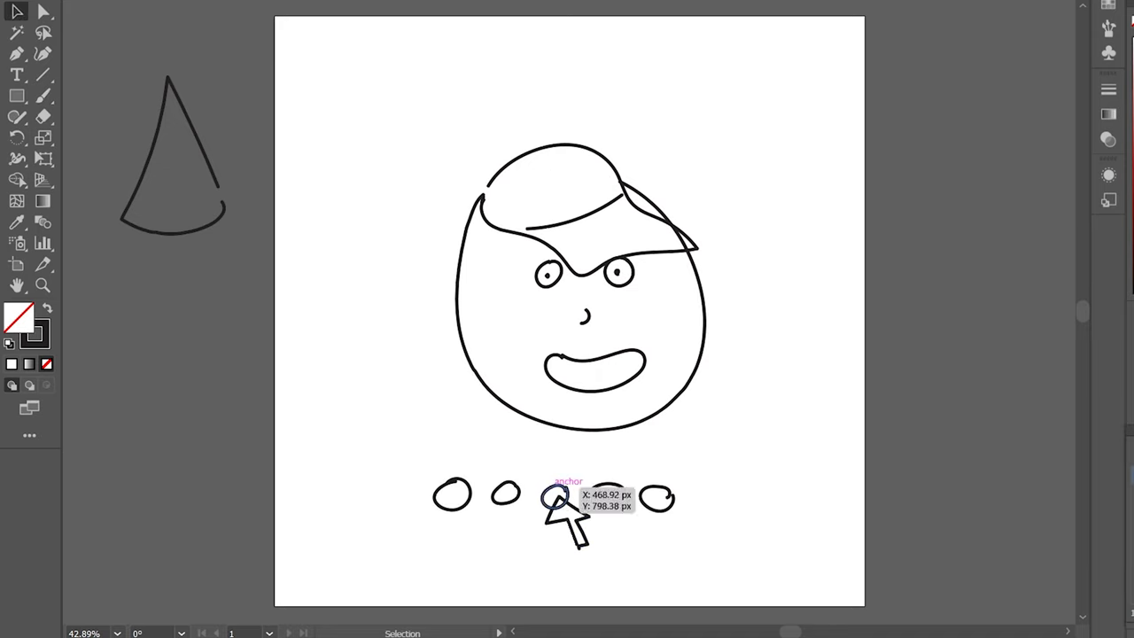
click(555, 498)
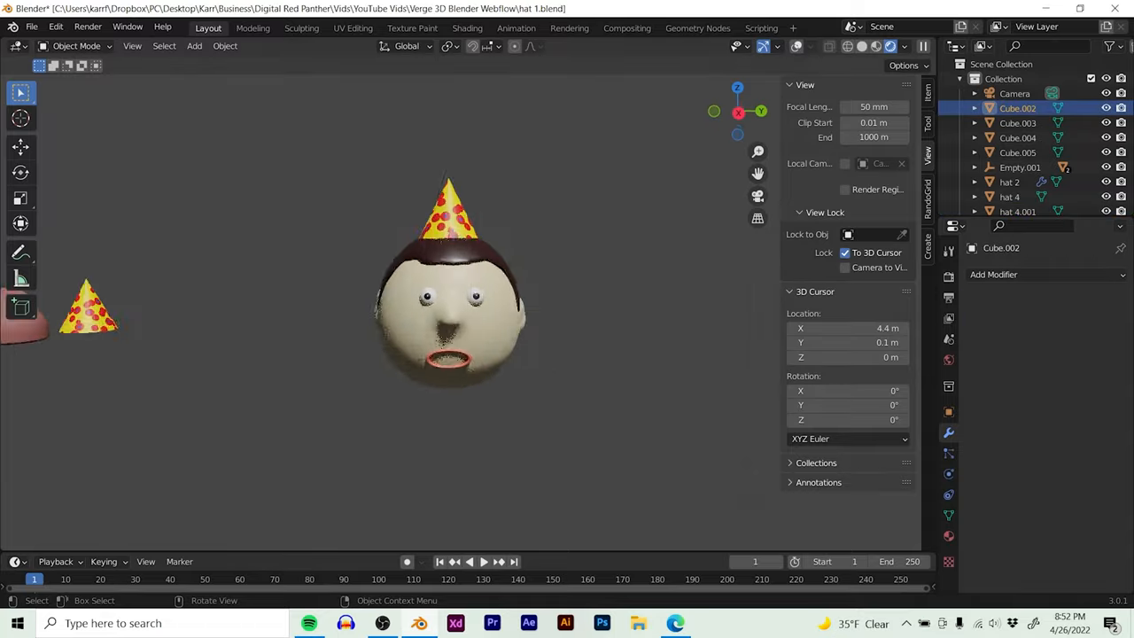
- Colour the Cone material's polka dots blue in the Shading workspace
click(312, 29)
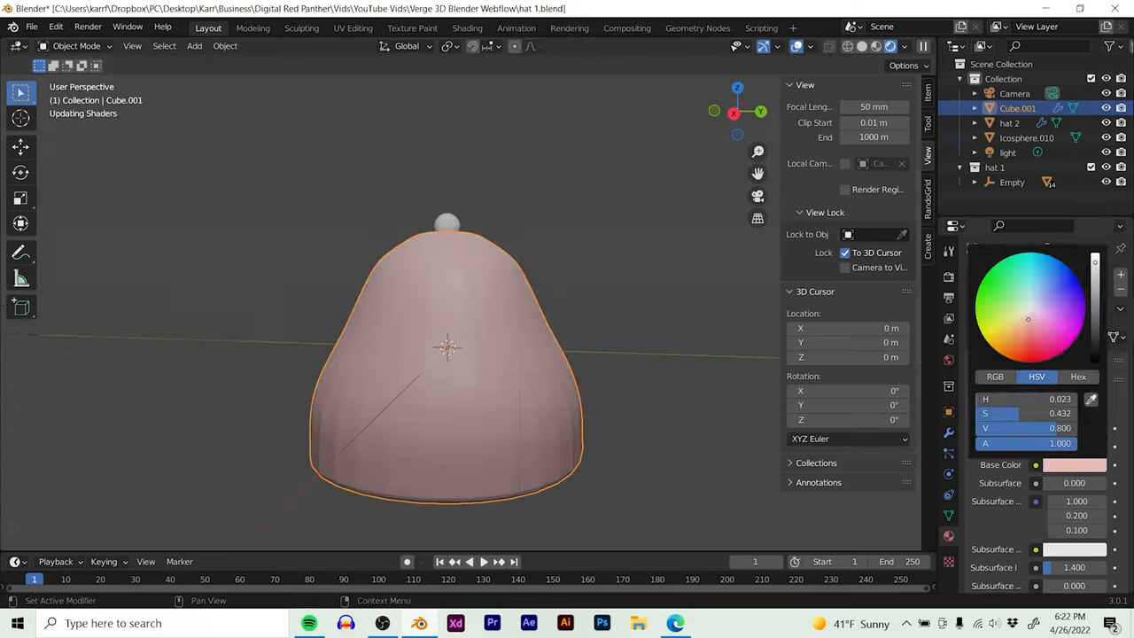
click(466, 28)
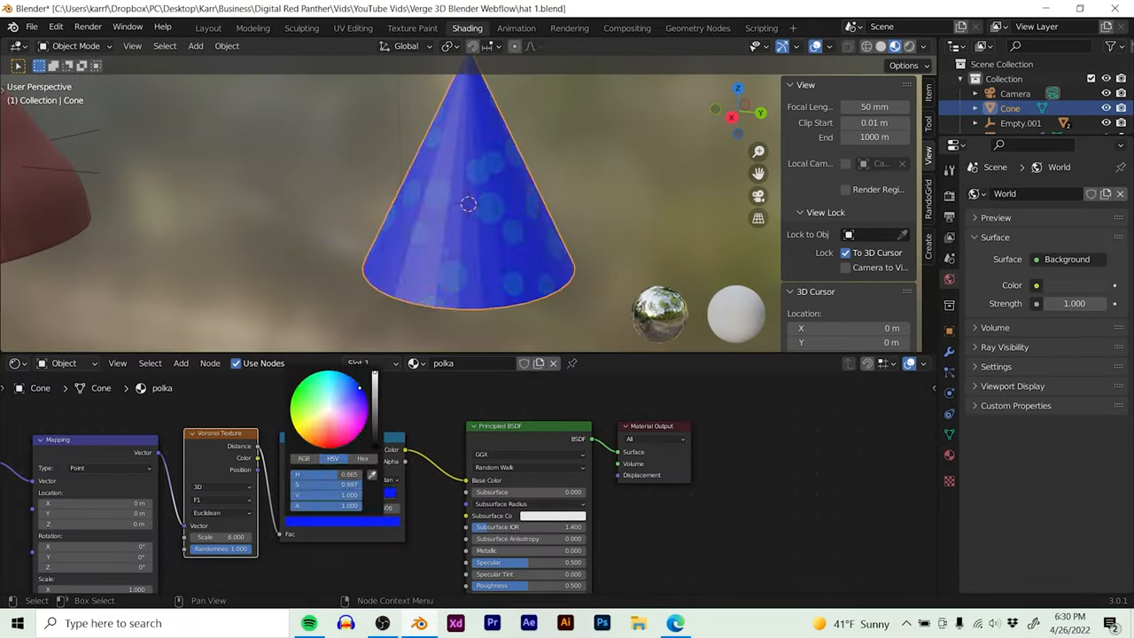
click(210, 28)
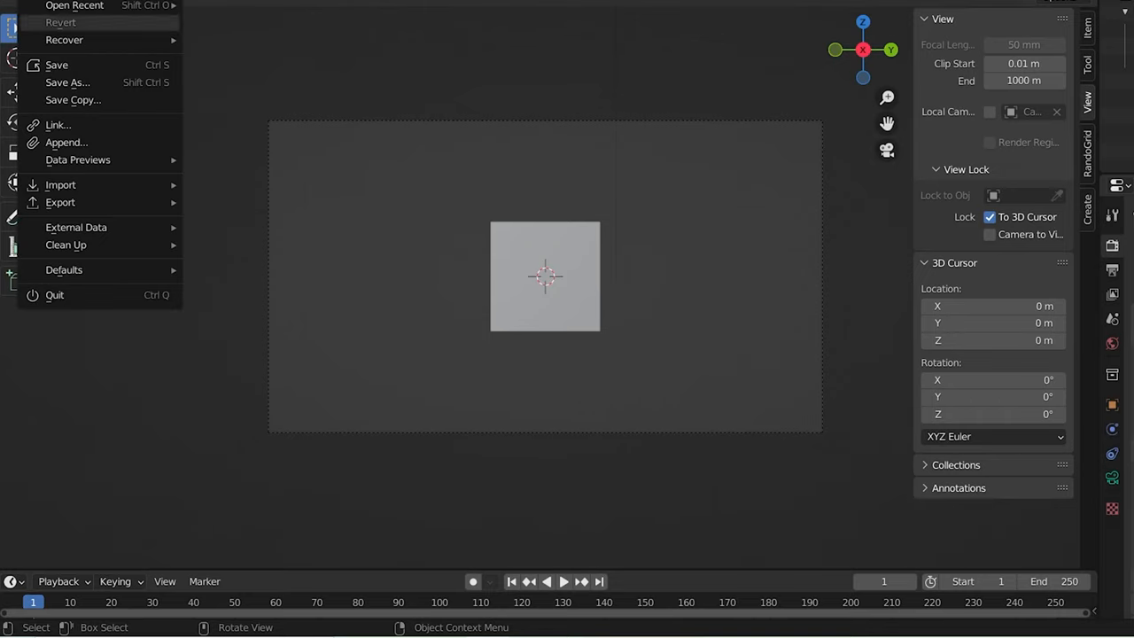
mouse_move(67, 142)
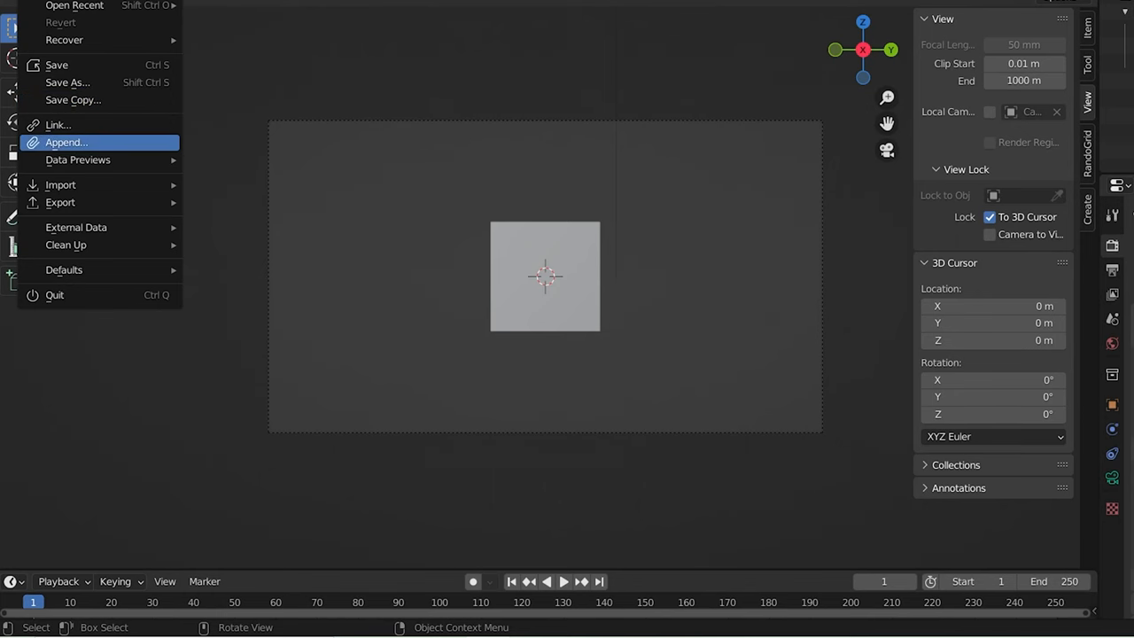
- Append from pick_a_hat.blend, browsing its folders and materials
click(68, 141)
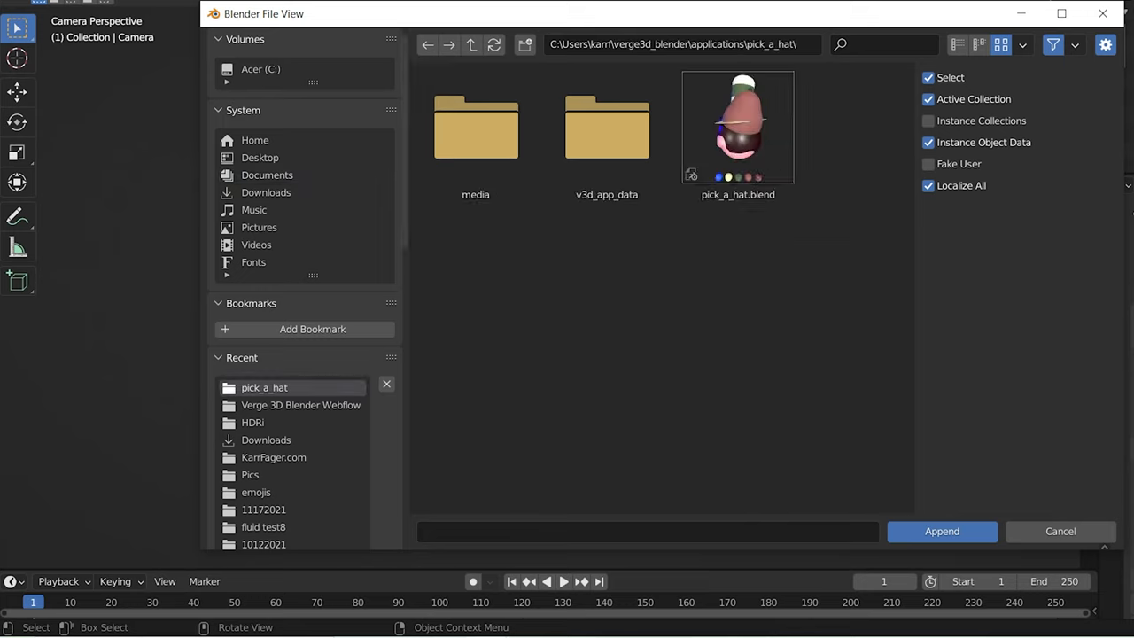
double_click(737, 128)
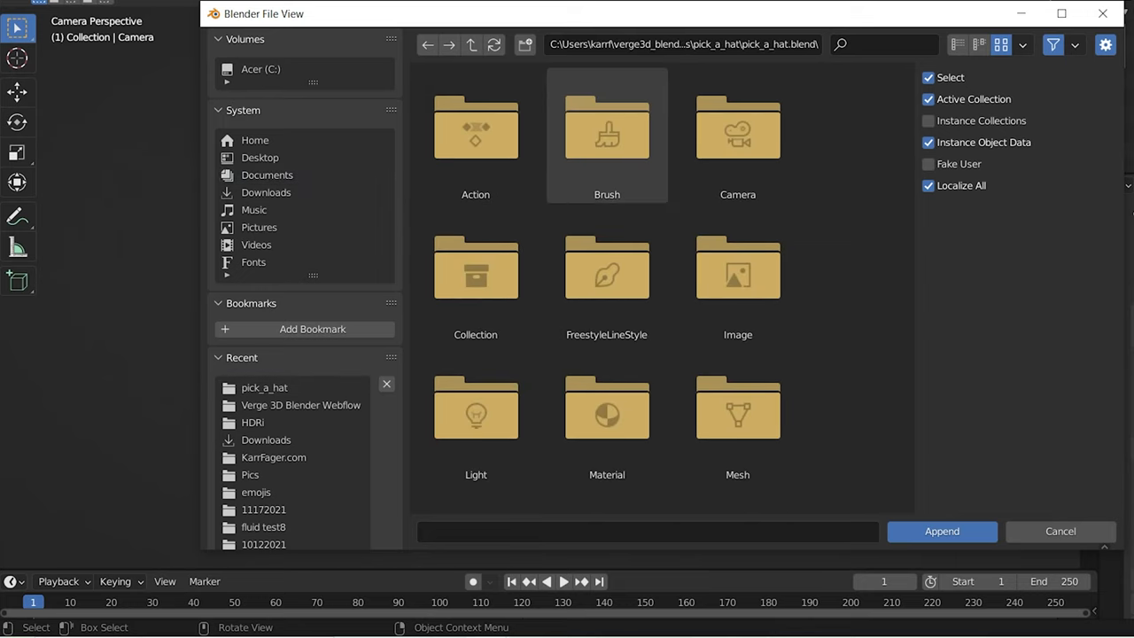
click(606, 406)
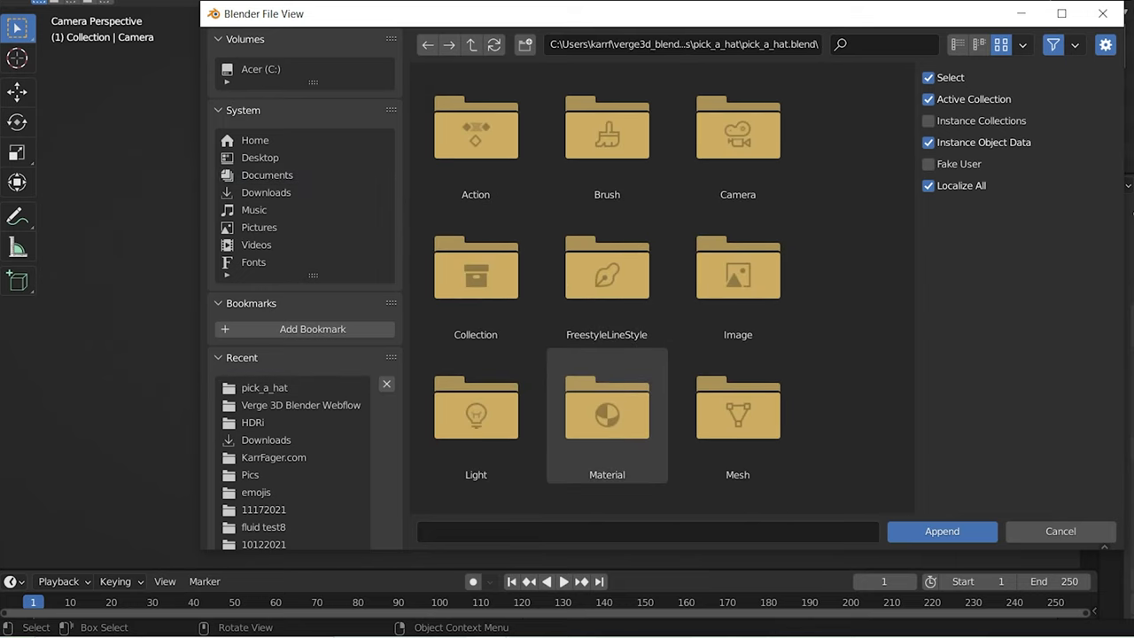
click(475, 270)
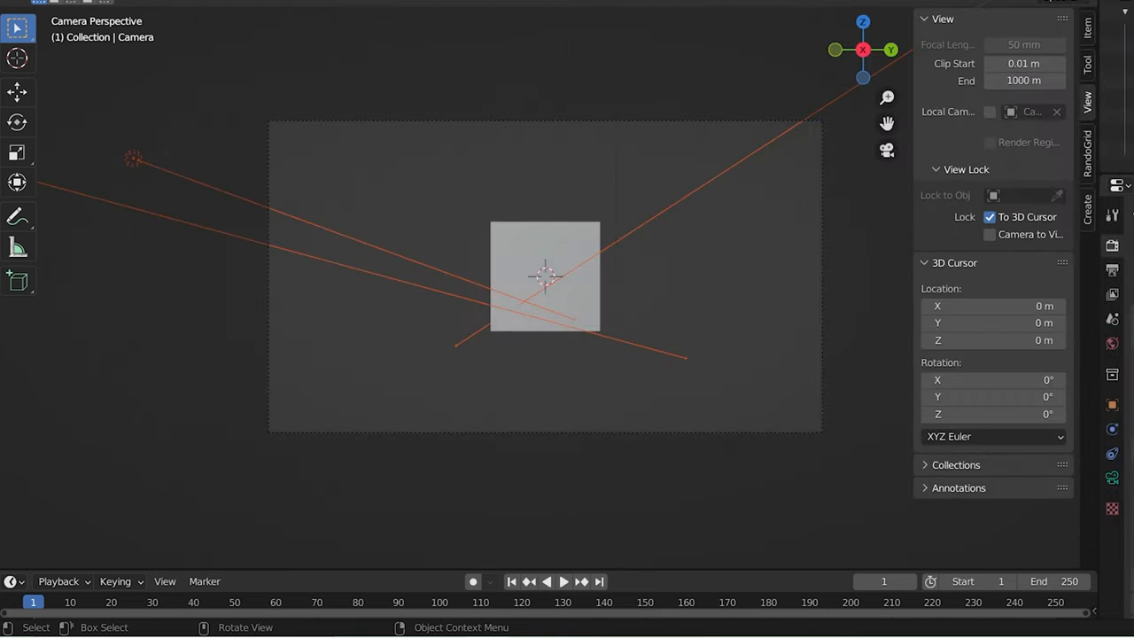
click(544, 273)
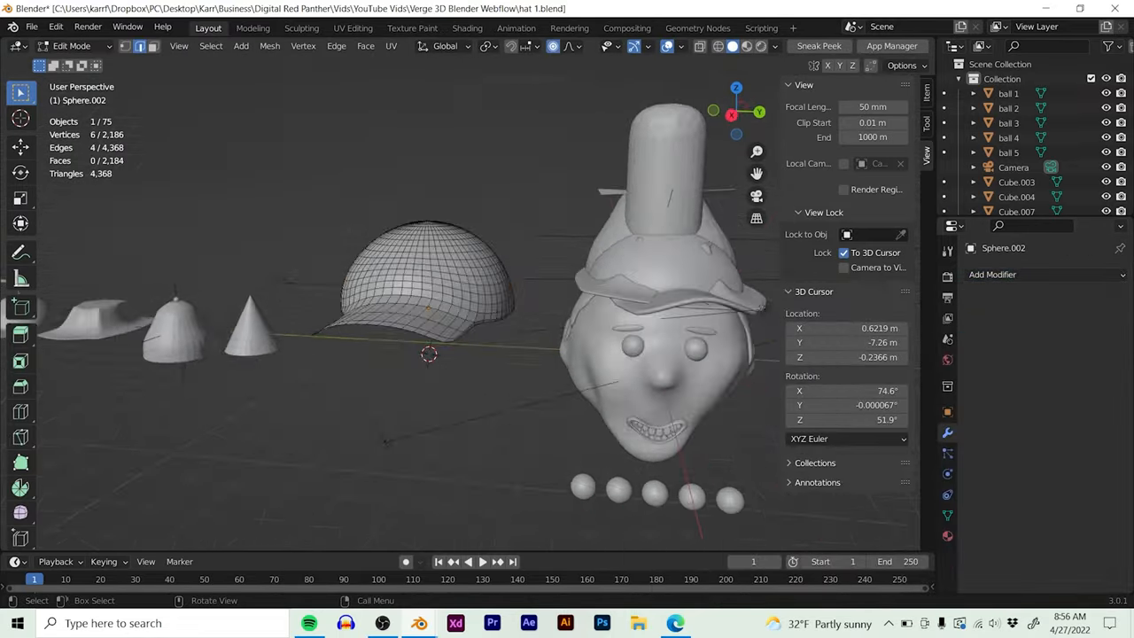
- Select the scene camera and show its Verge3D settings in Object Data properties
click(302, 29)
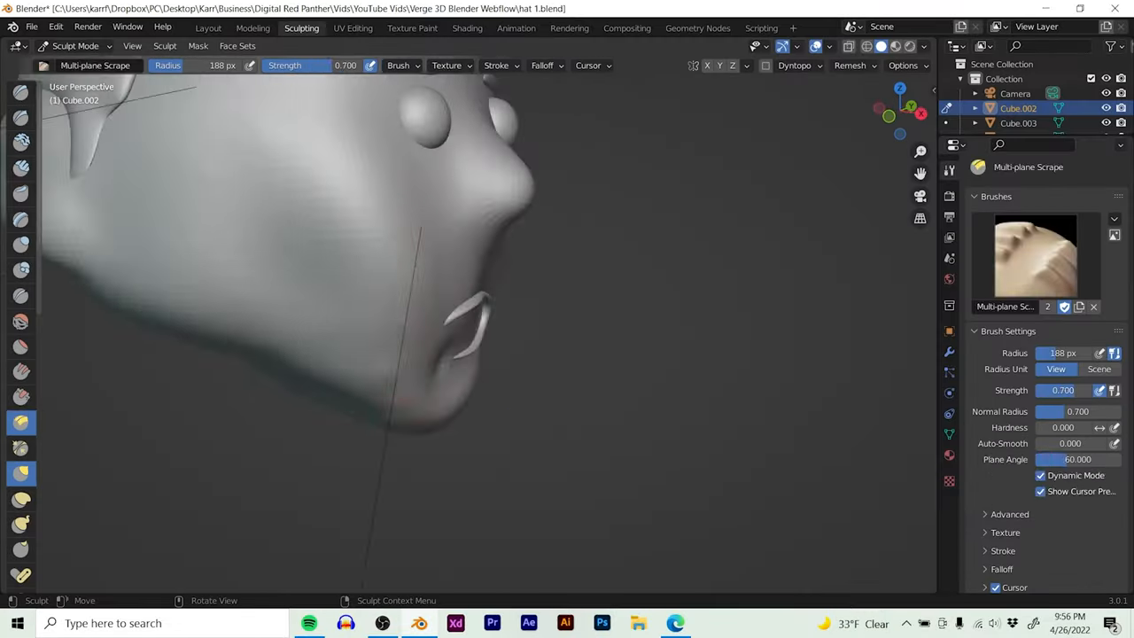
click(208, 29)
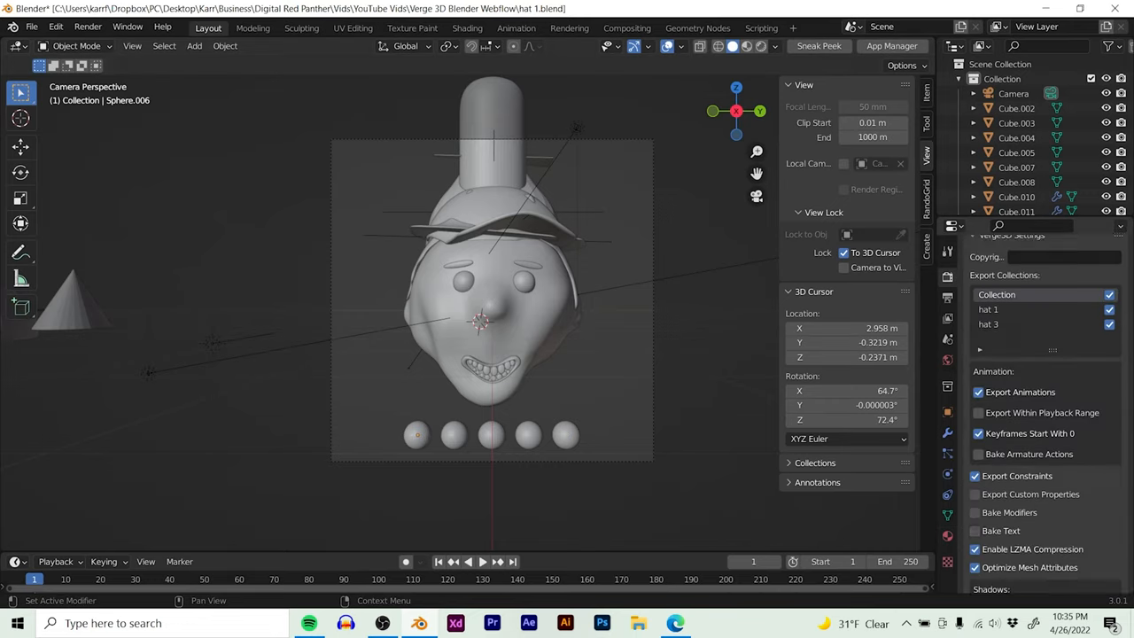
click(1017, 138)
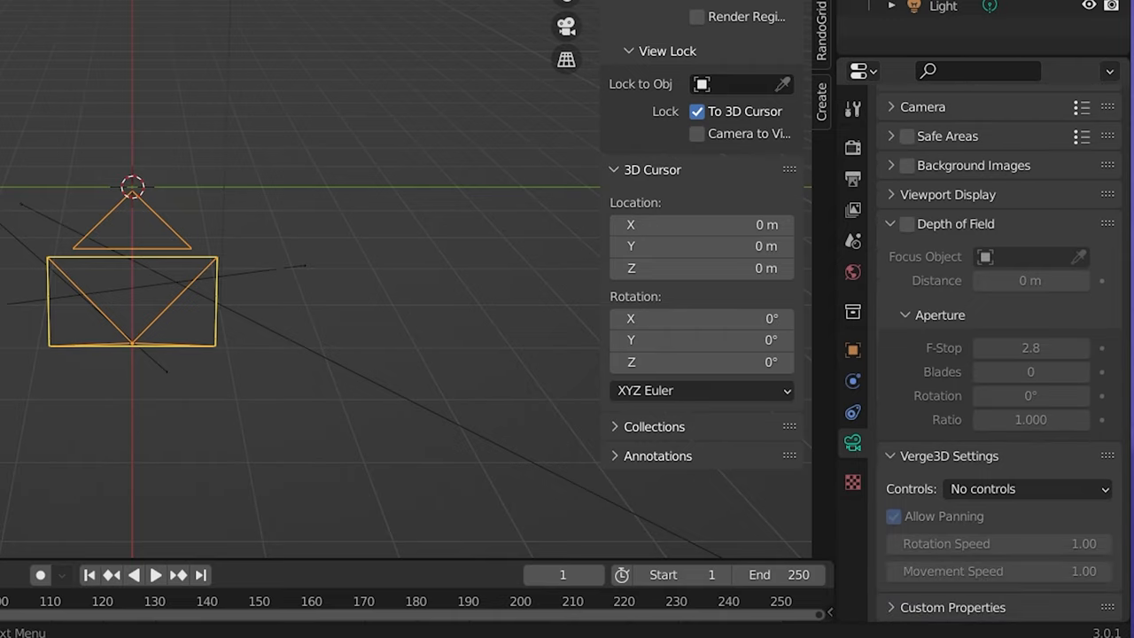
- Set the camera's Verge3D controls to Orbit
click(1028, 489)
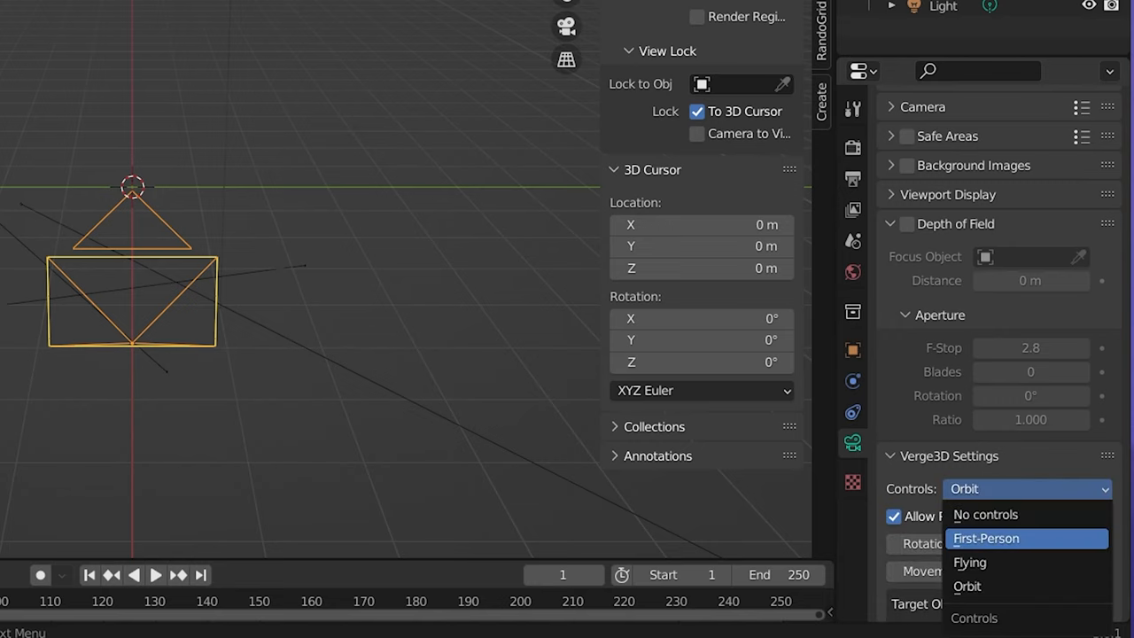
click(986, 514)
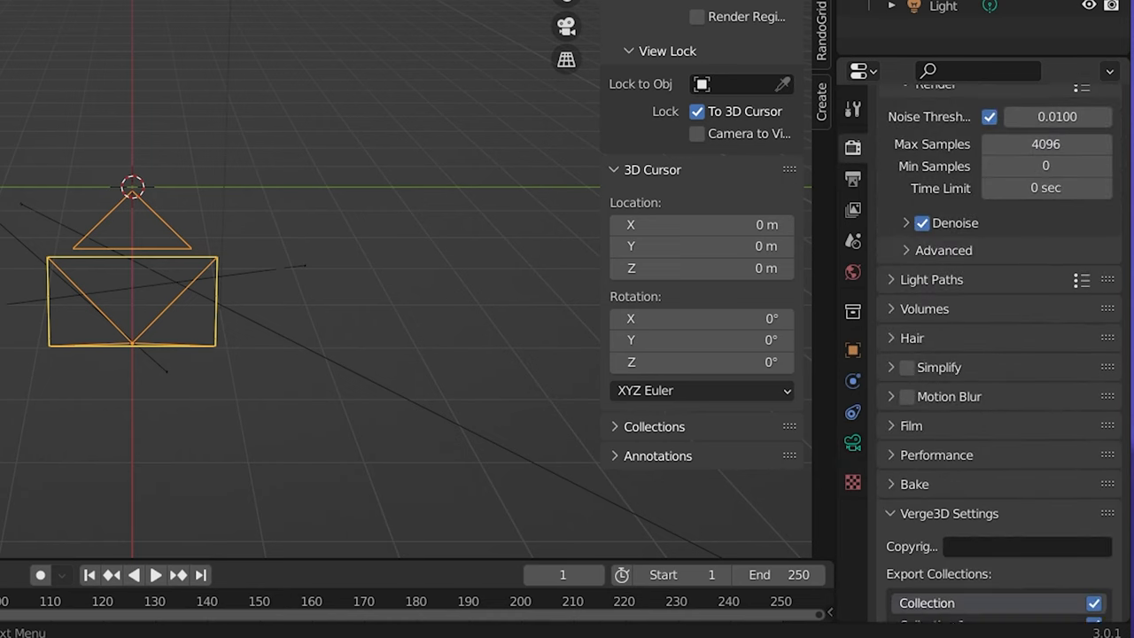
- Enable Export Animations, Within Playback Range and Bake Armature Actions in the Verge3D export settings
scroll(down, 3)
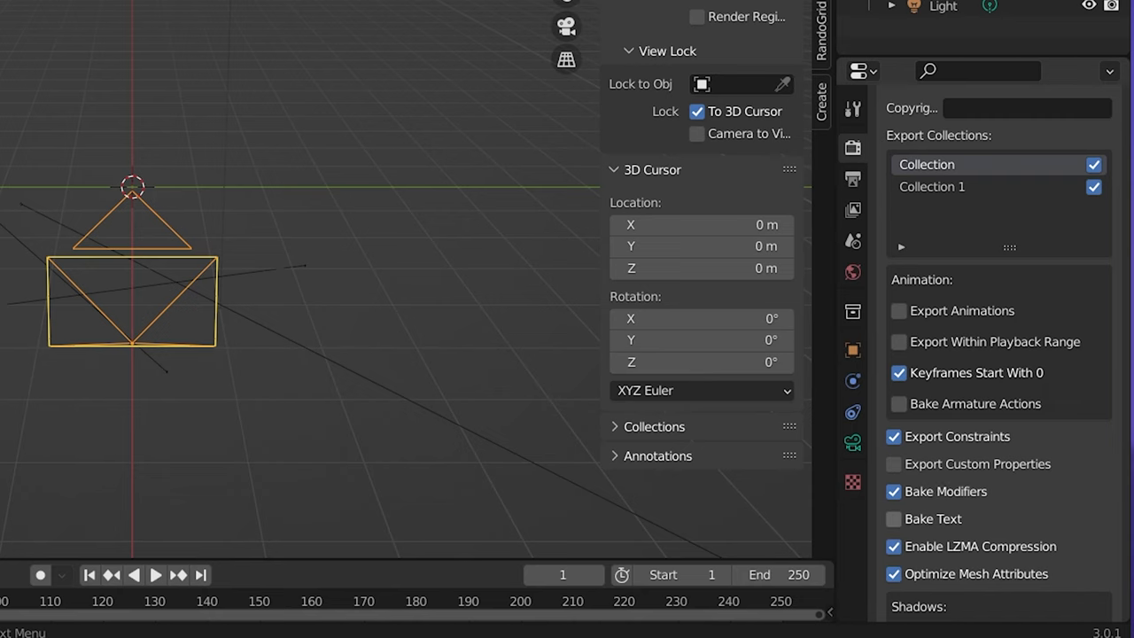
click(893, 520)
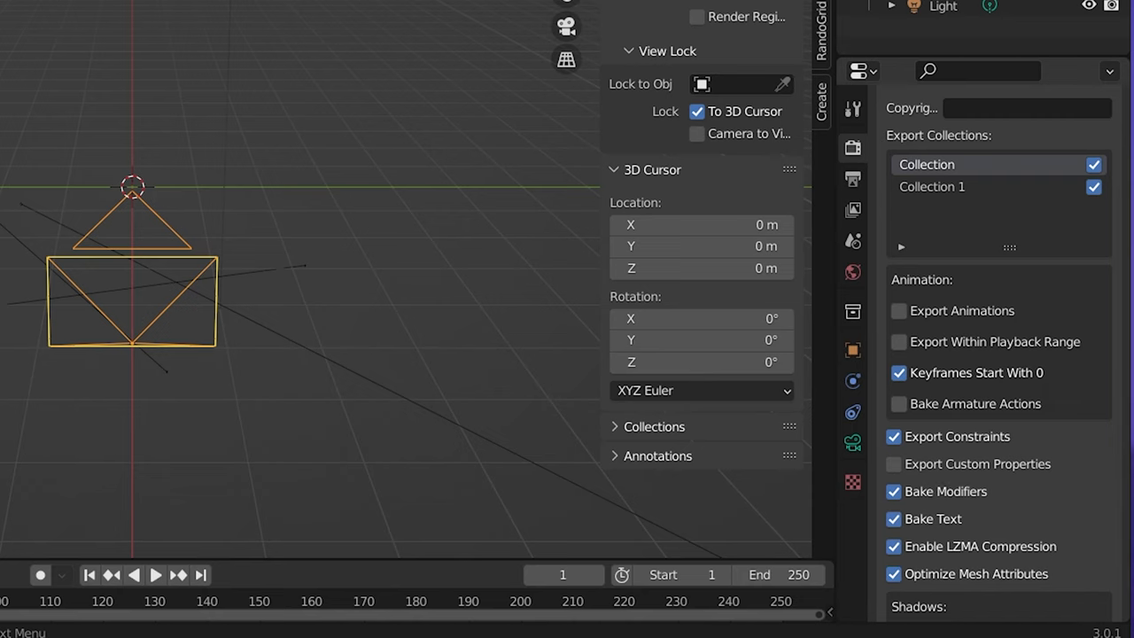
click(893, 312)
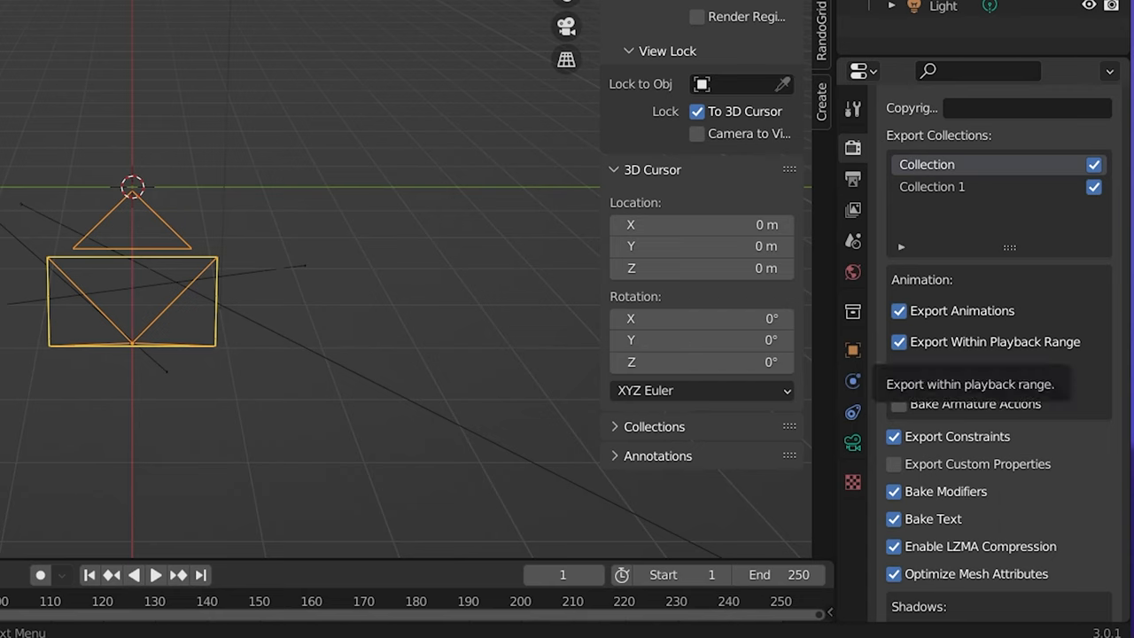
click(893, 342)
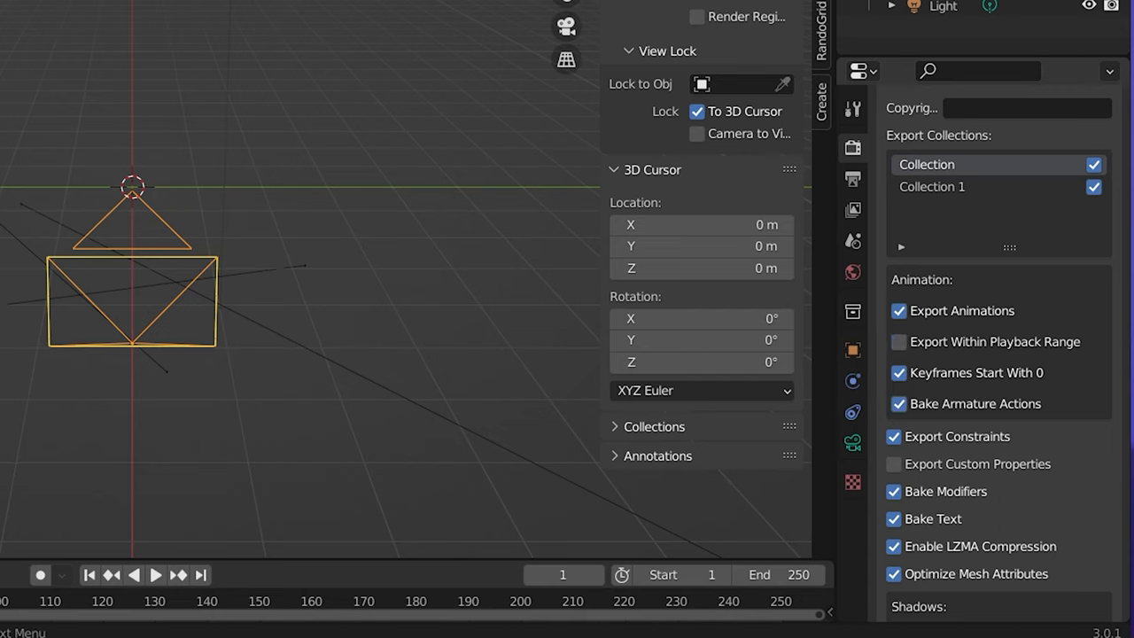
click(893, 342)
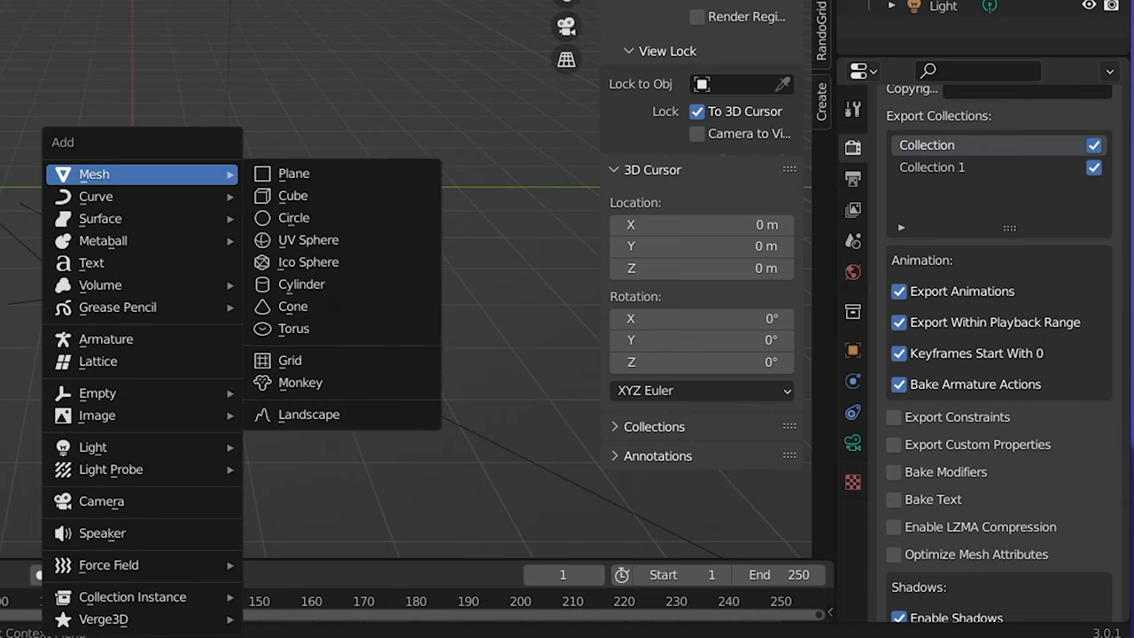
- Add a cube to the scene and switch the render engine to Cycles
click(294, 195)
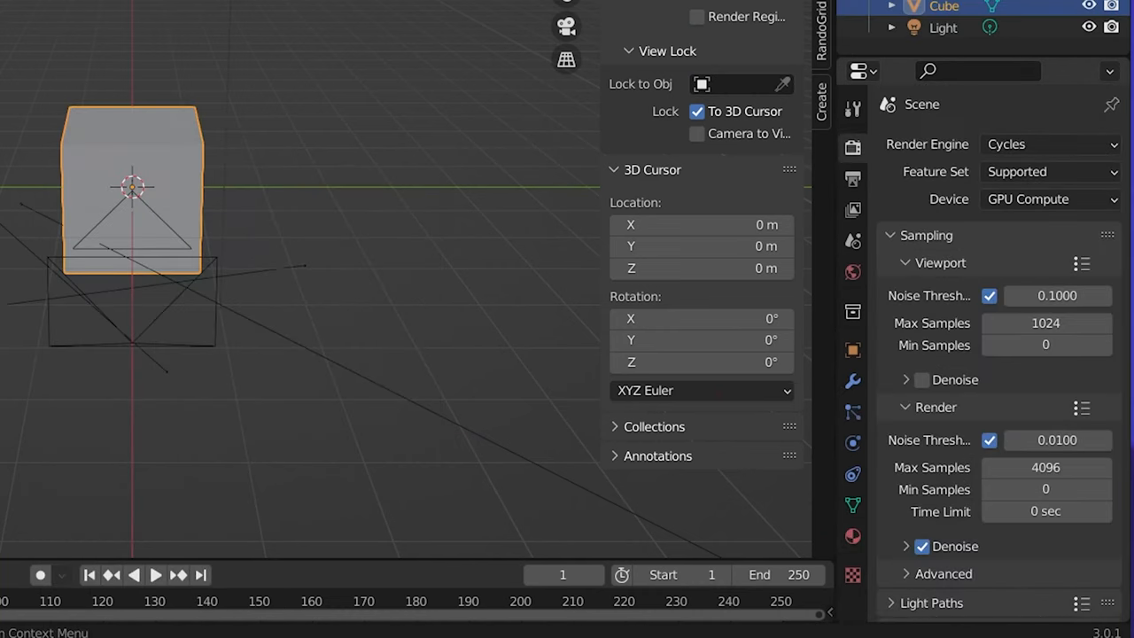
click(1049, 143)
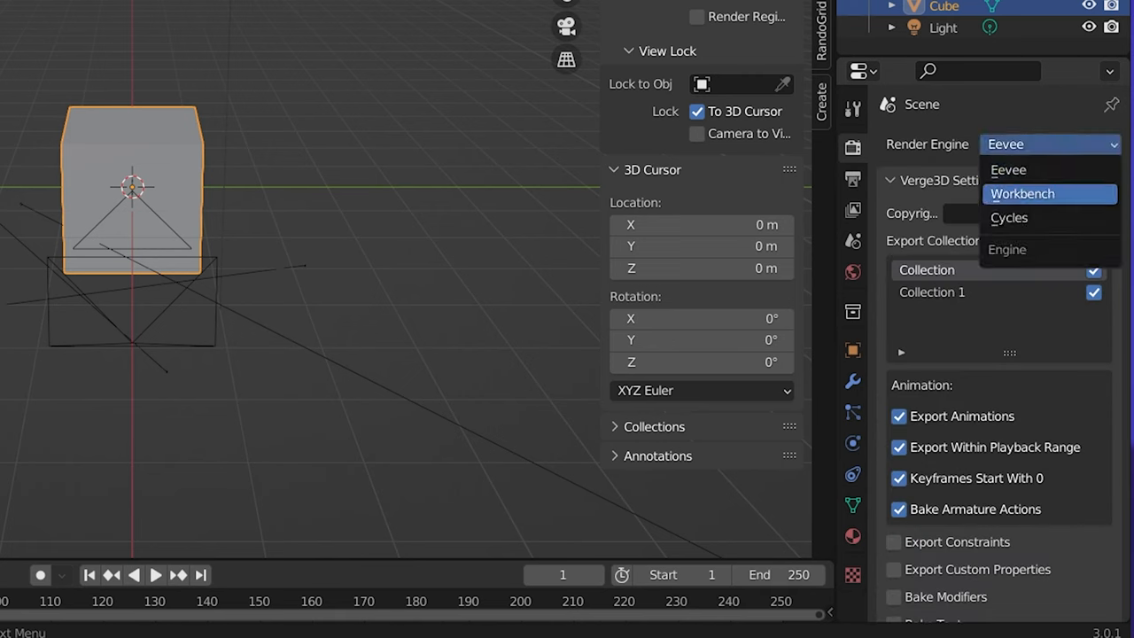
click(1008, 216)
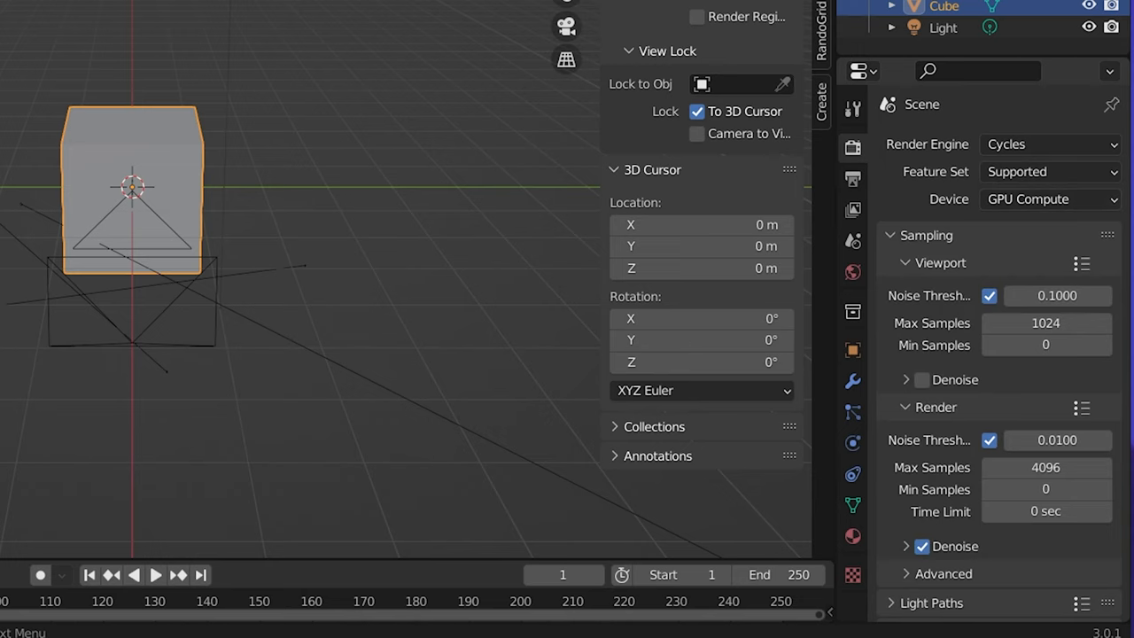
click(854, 536)
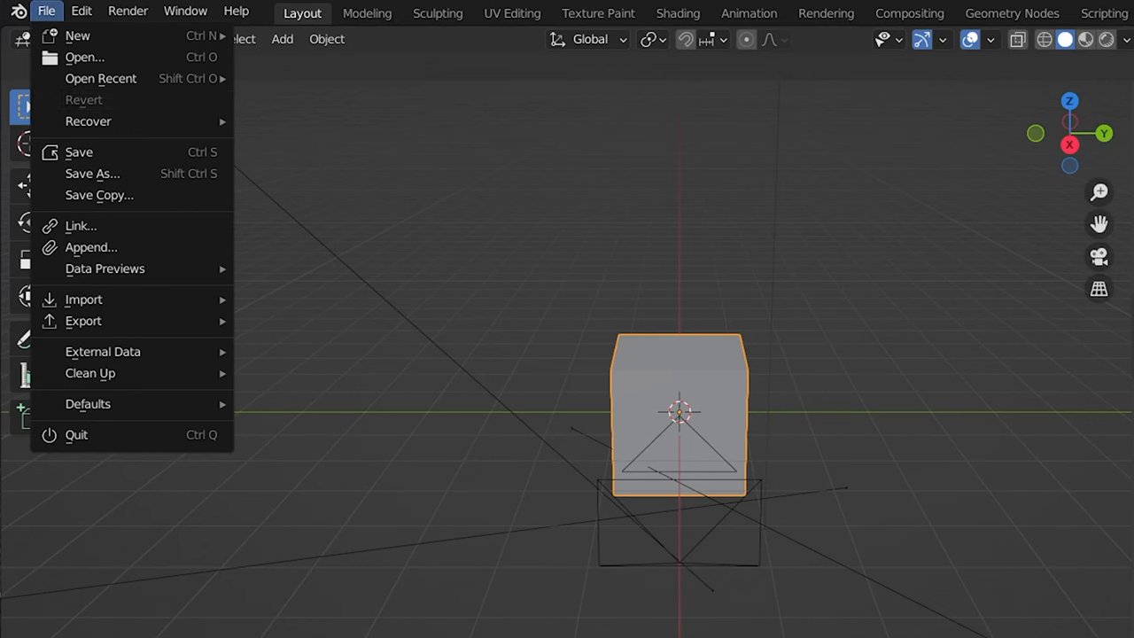
- Export the head scene from Blender as Verge3D glTF
click(83, 321)
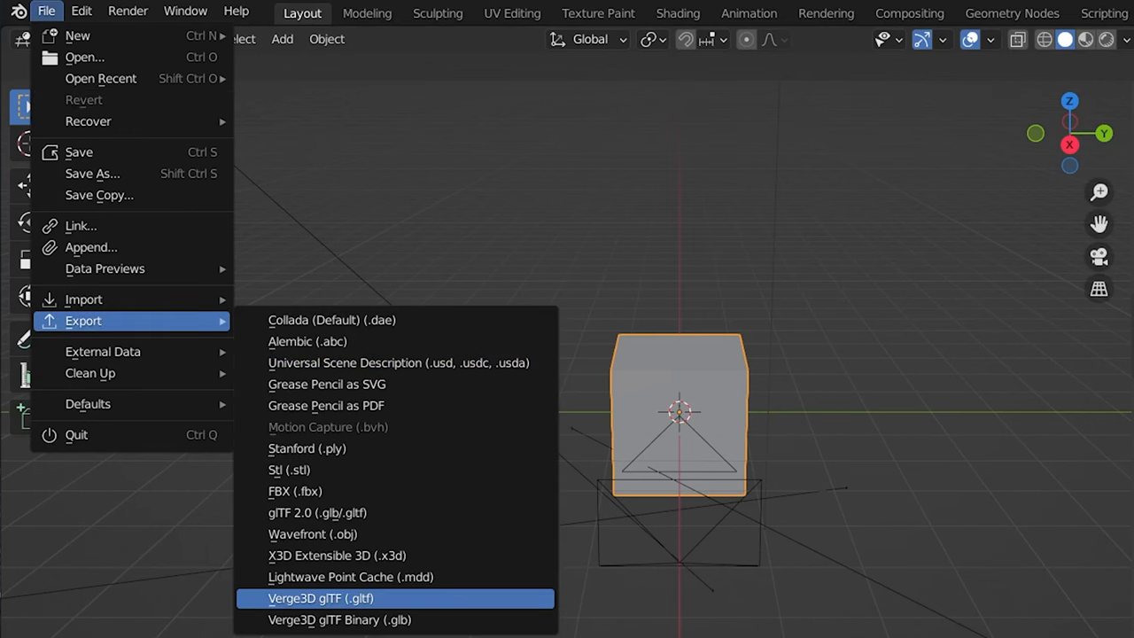
click(318, 599)
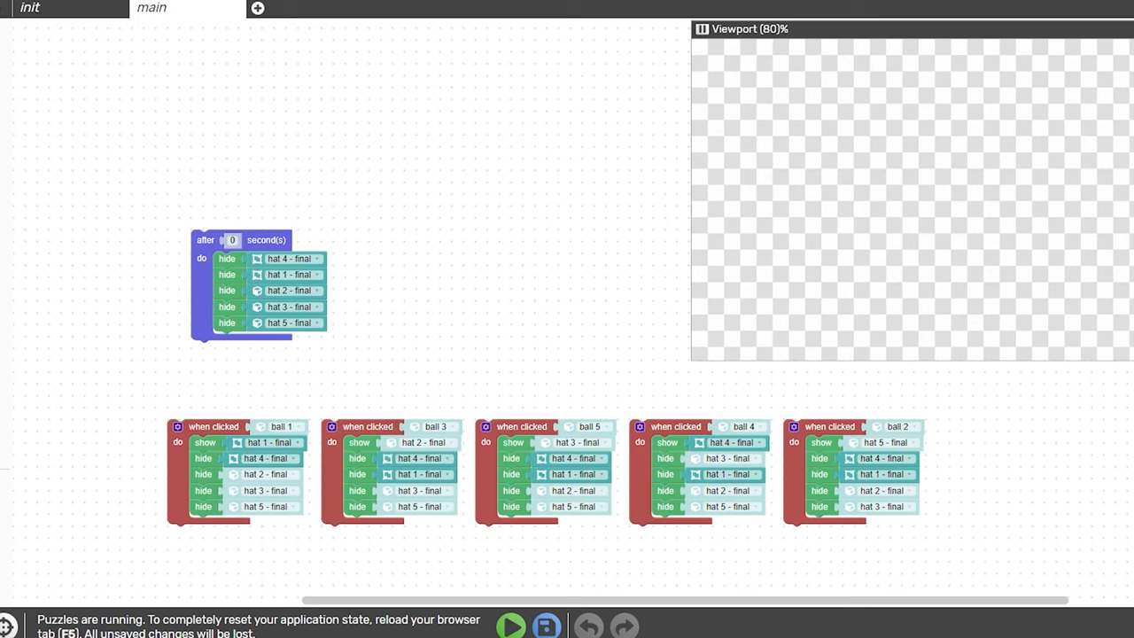
- Run the app preview and view the init puzzles with application and preloader setup
click(514, 624)
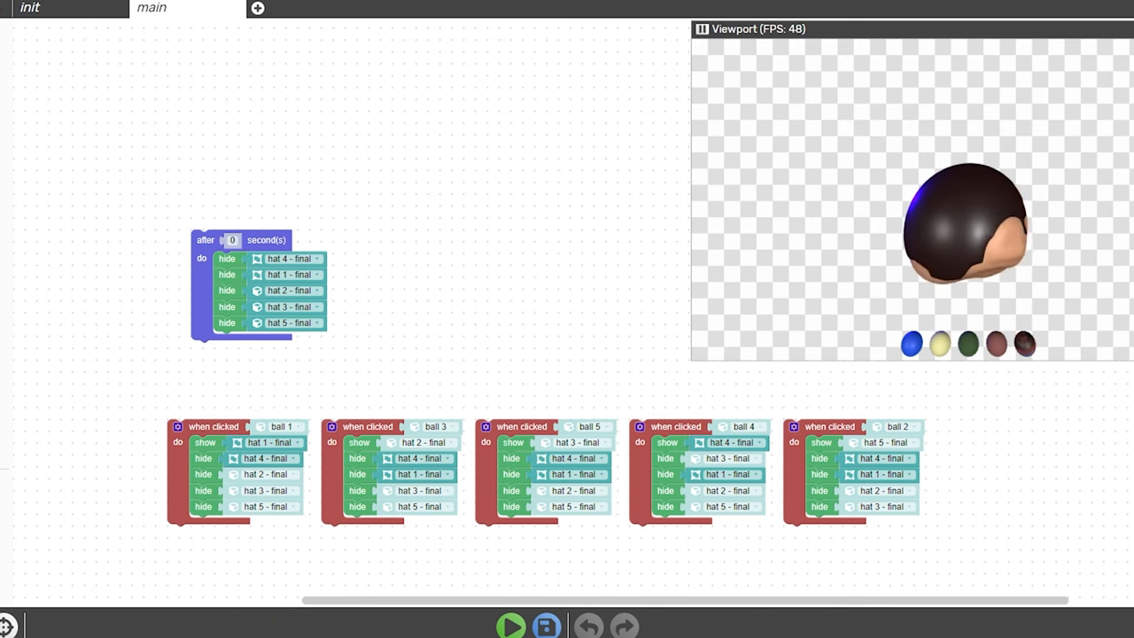
click(32, 7)
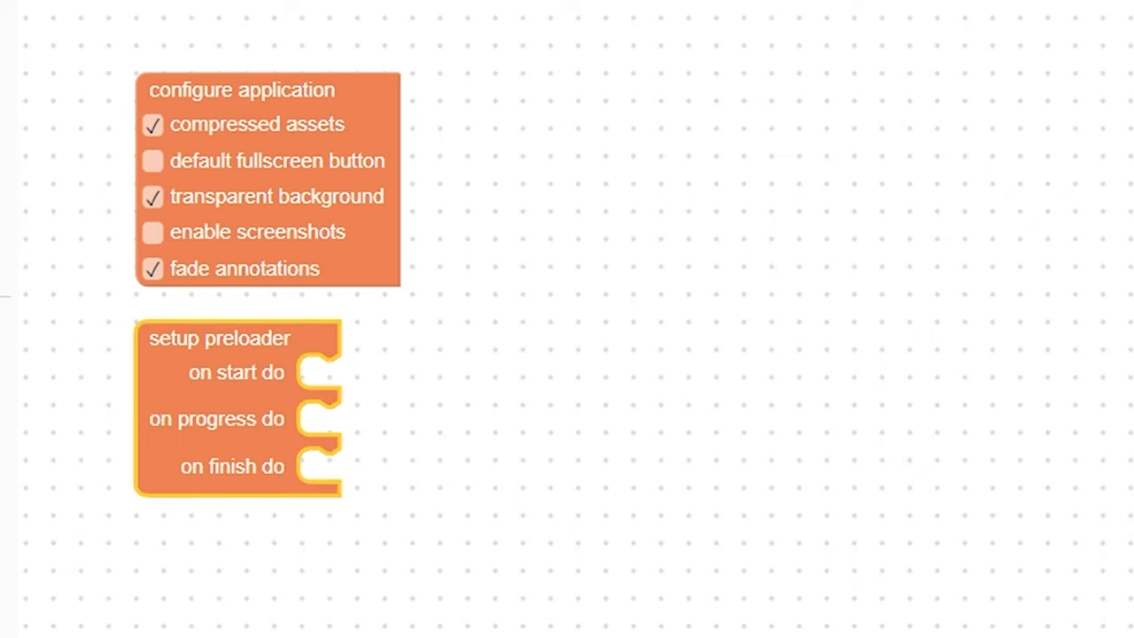
- Return to the main puzzles with the startup hat-hiding and per-ball click handlers
scroll(down, 3)
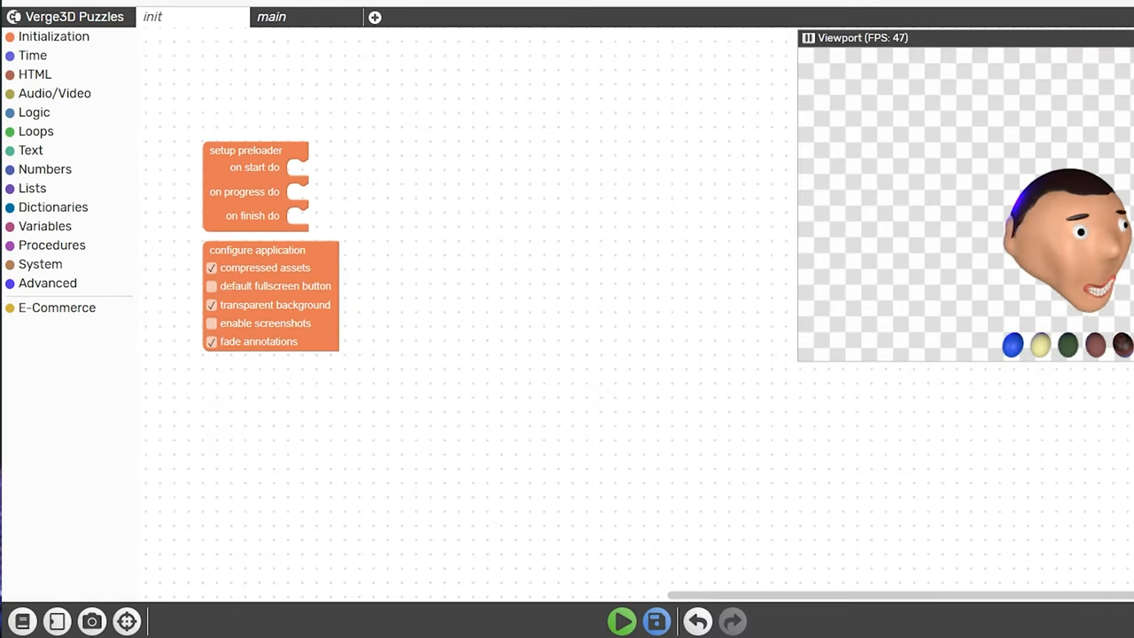
click(271, 16)
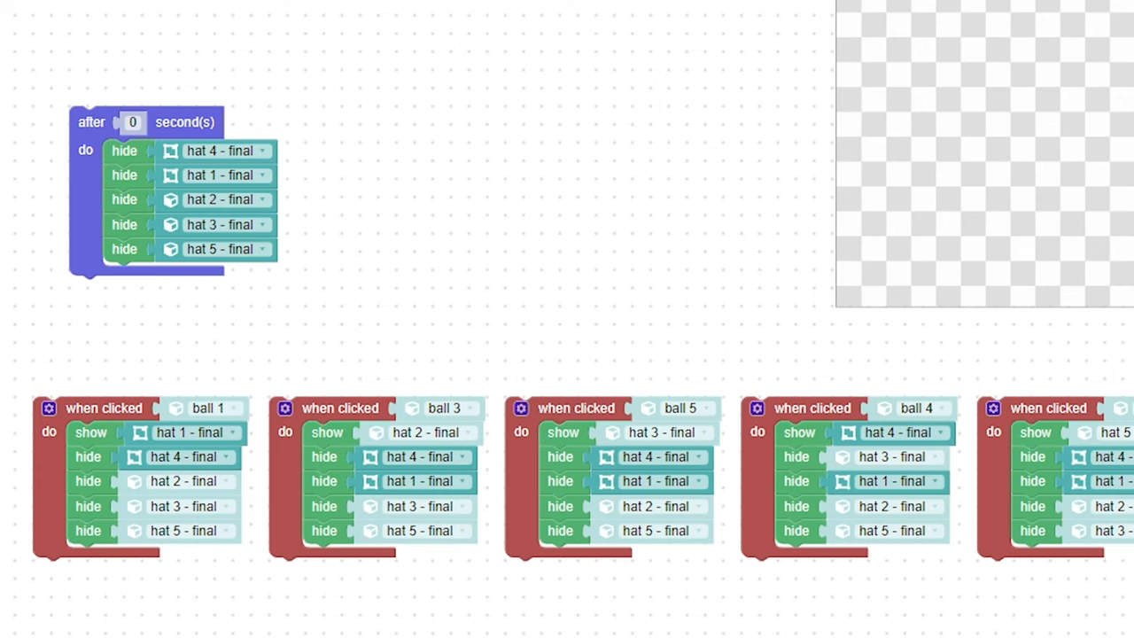
- Test a ball click so the head wears the striped propeller cap
click(101, 407)
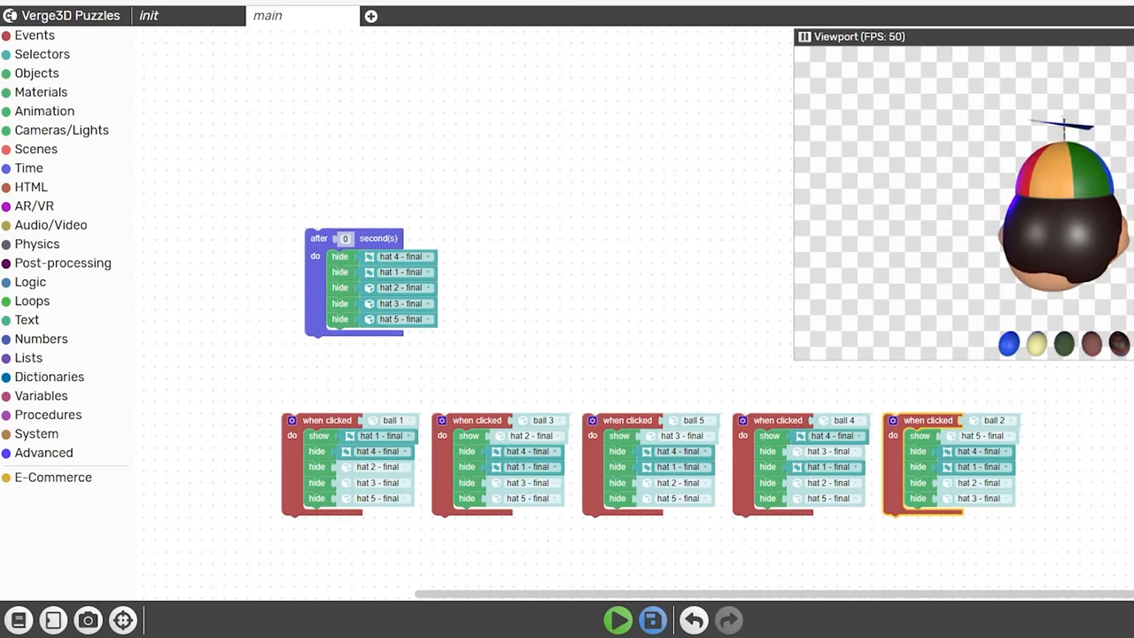
click(33, 35)
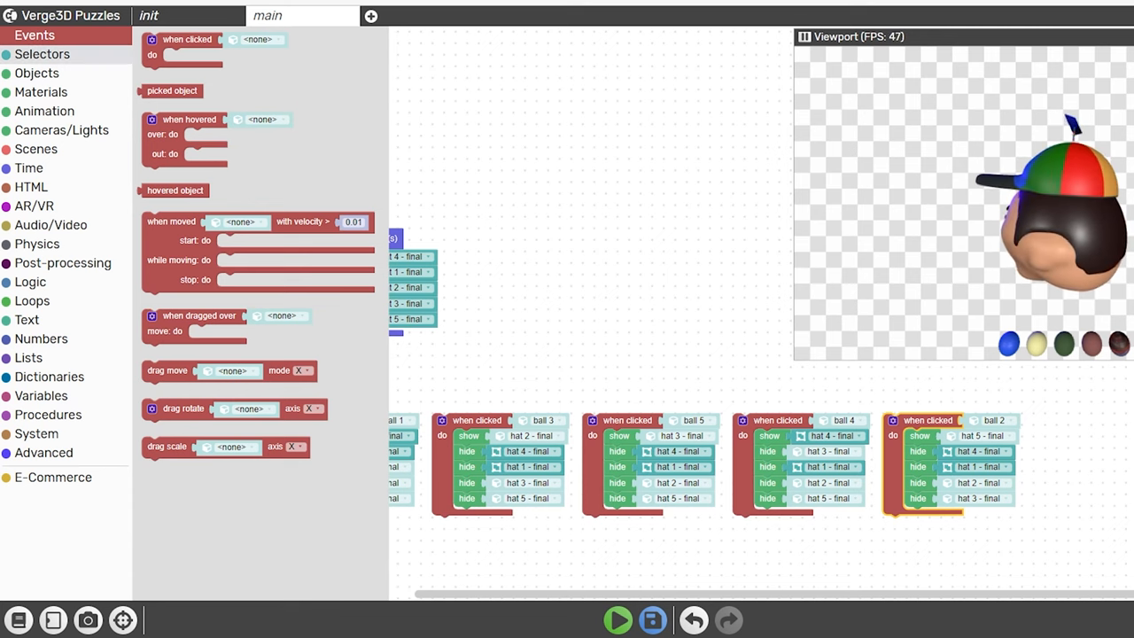
click(37, 72)
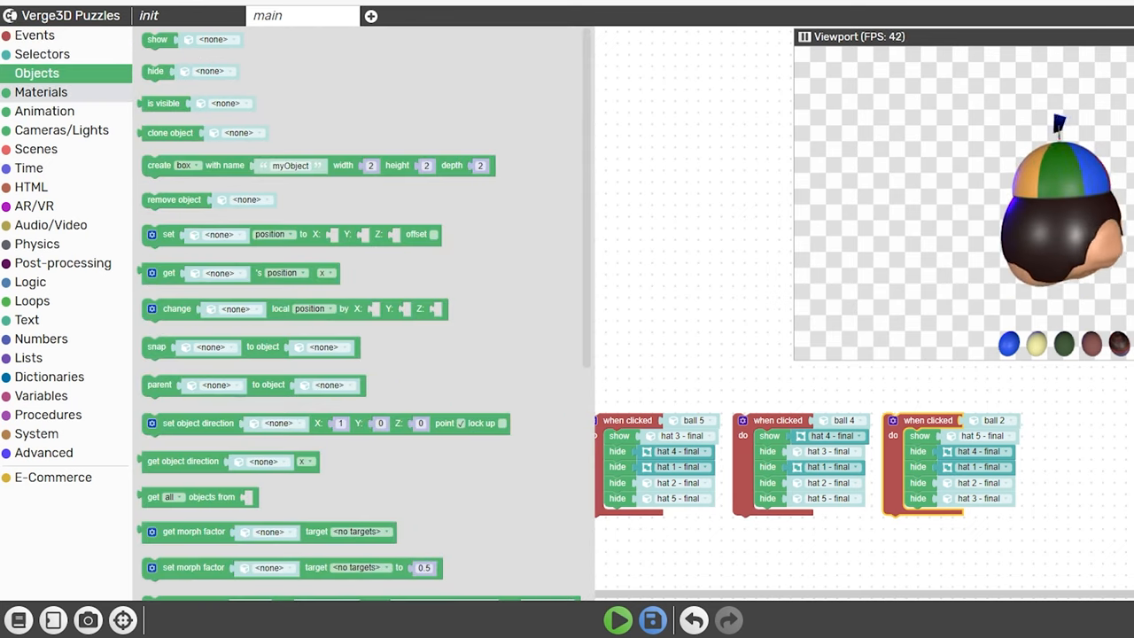
click(41, 93)
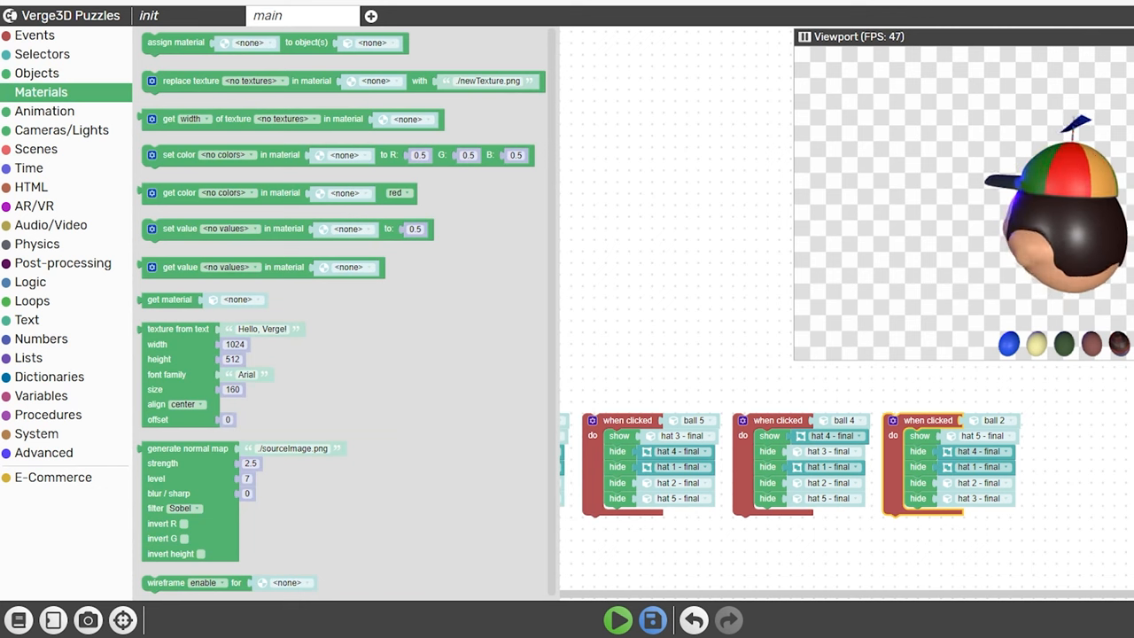
click(44, 110)
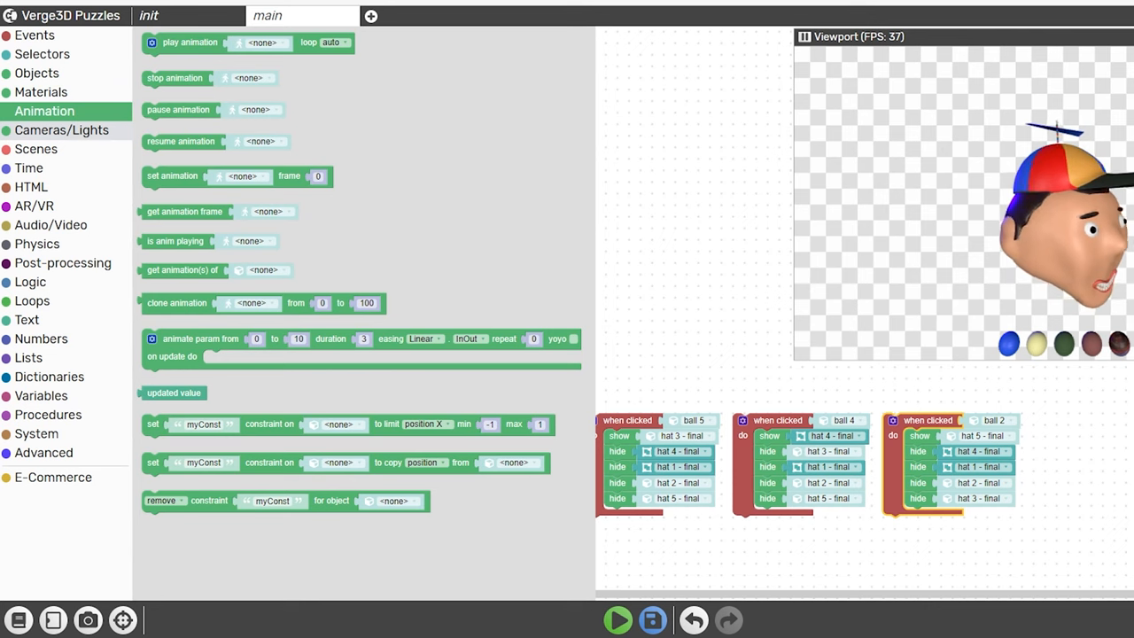
click(60, 130)
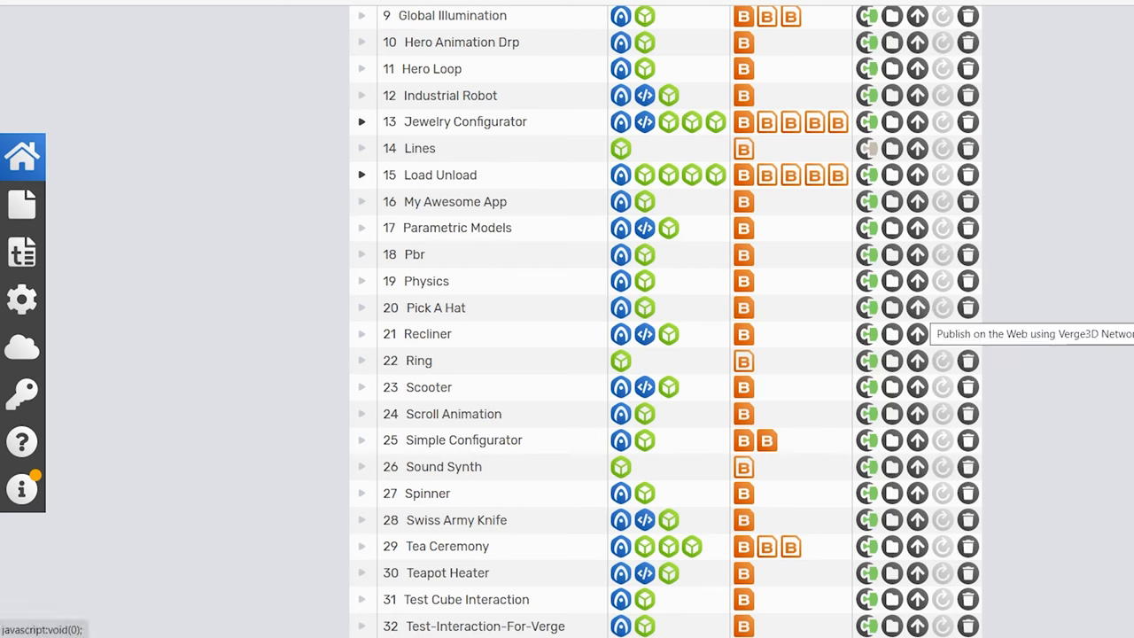
- Publish the Pick A Hat app on the web via the Verge3D Network
click(918, 333)
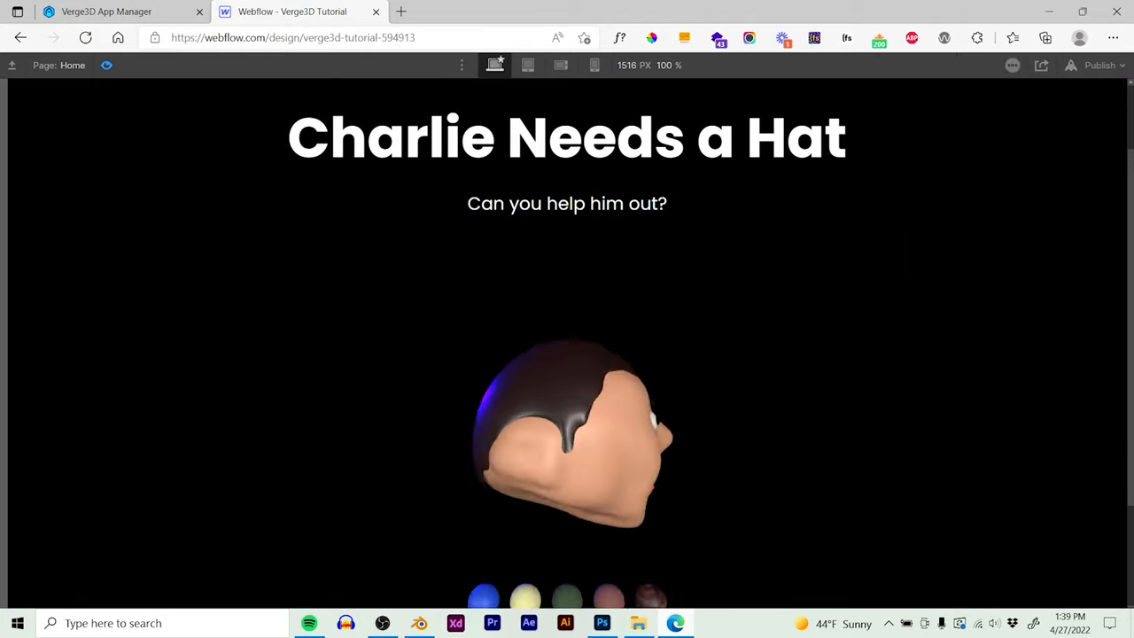
- Switch from the Webflow landing page back to the Blender pick_a_hat project
click(429, 624)
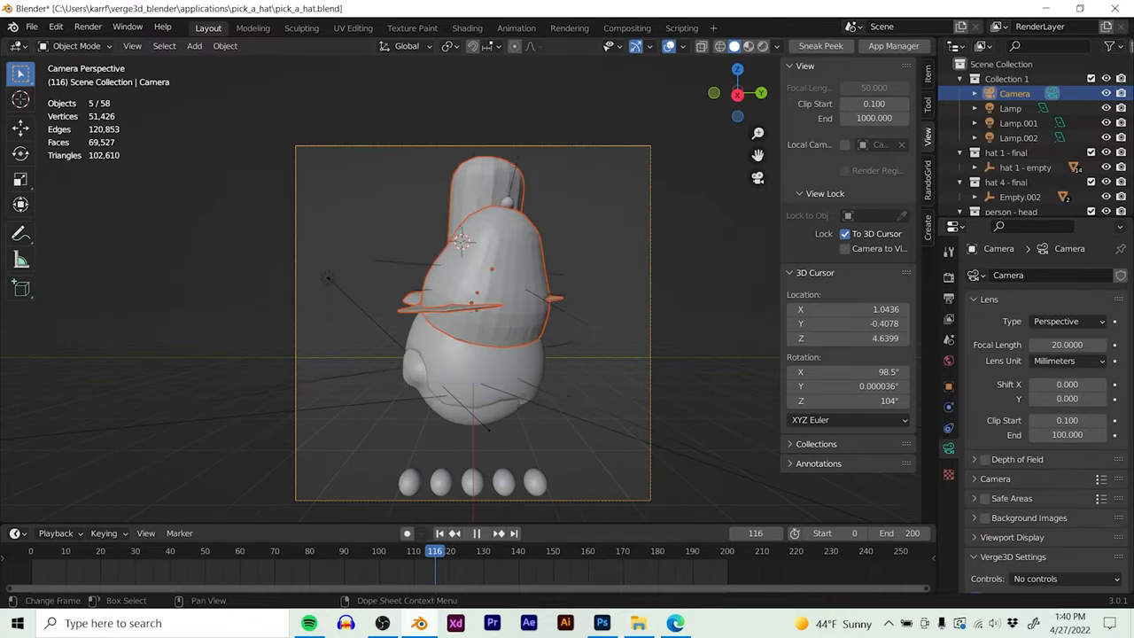